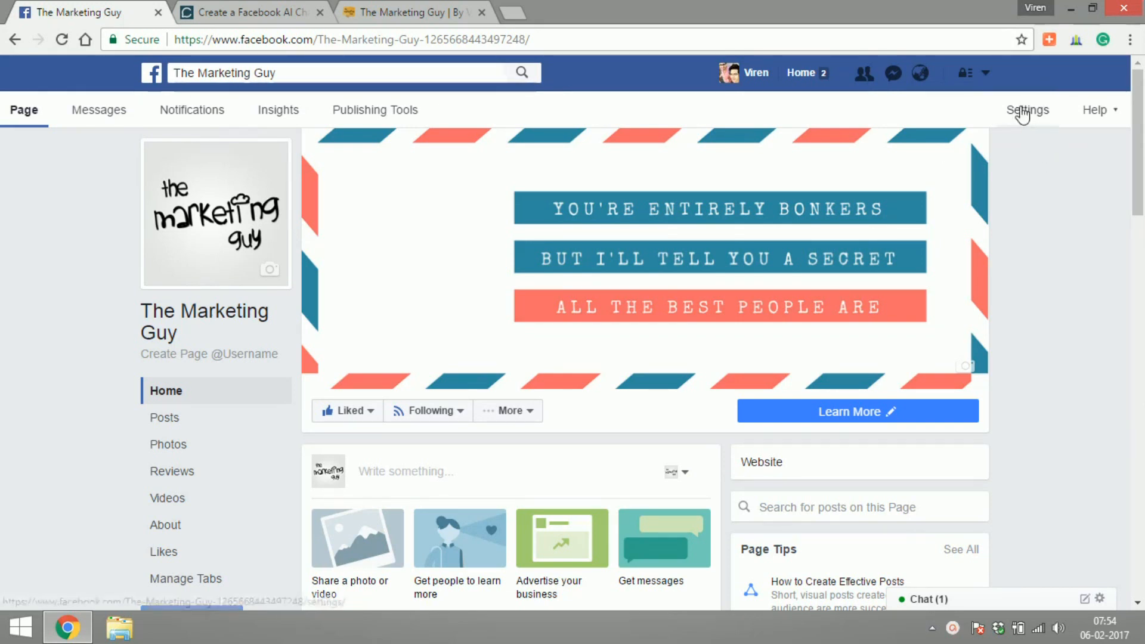
Review the page's Messaging settings down to Subscribed Apps, then switch to the Chatfuel site.
click(1028, 110)
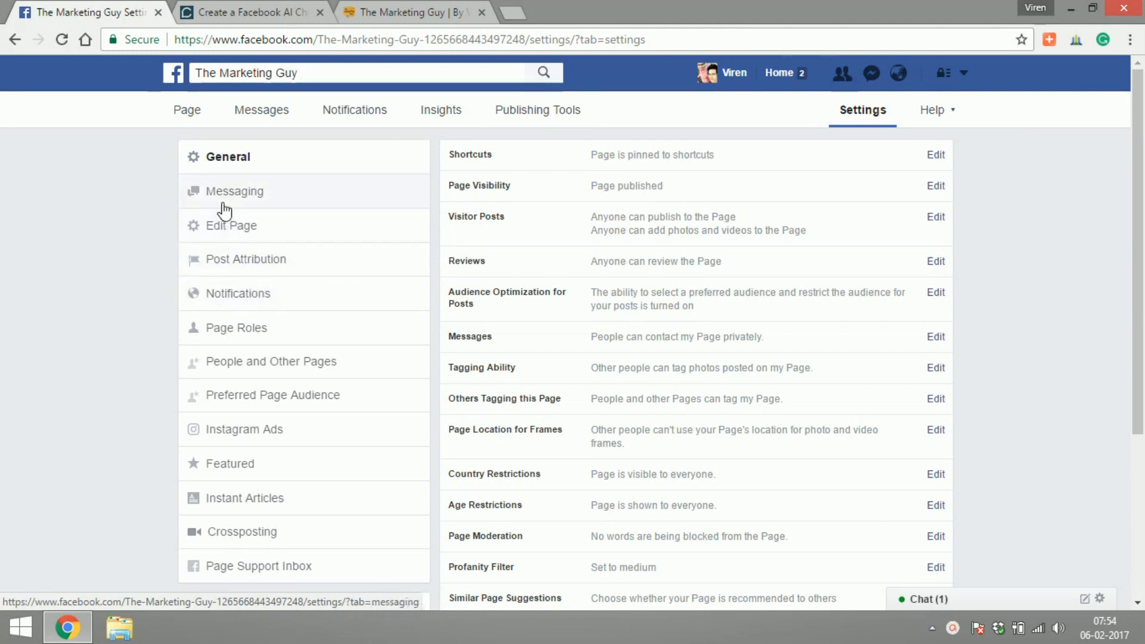
click(235, 191)
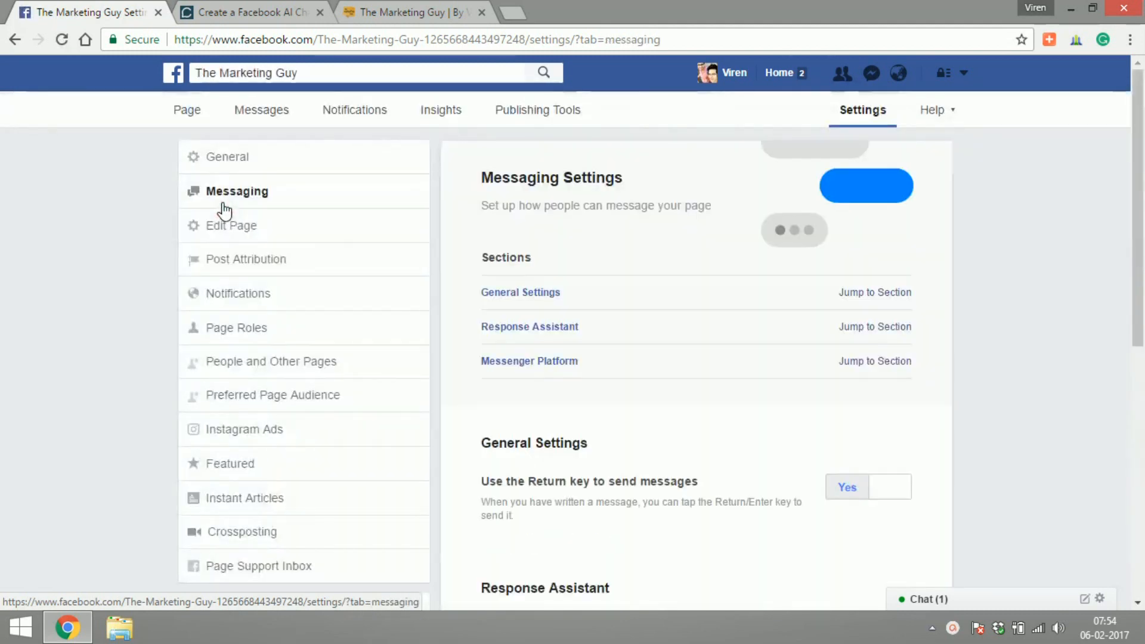
scroll(down, 3)
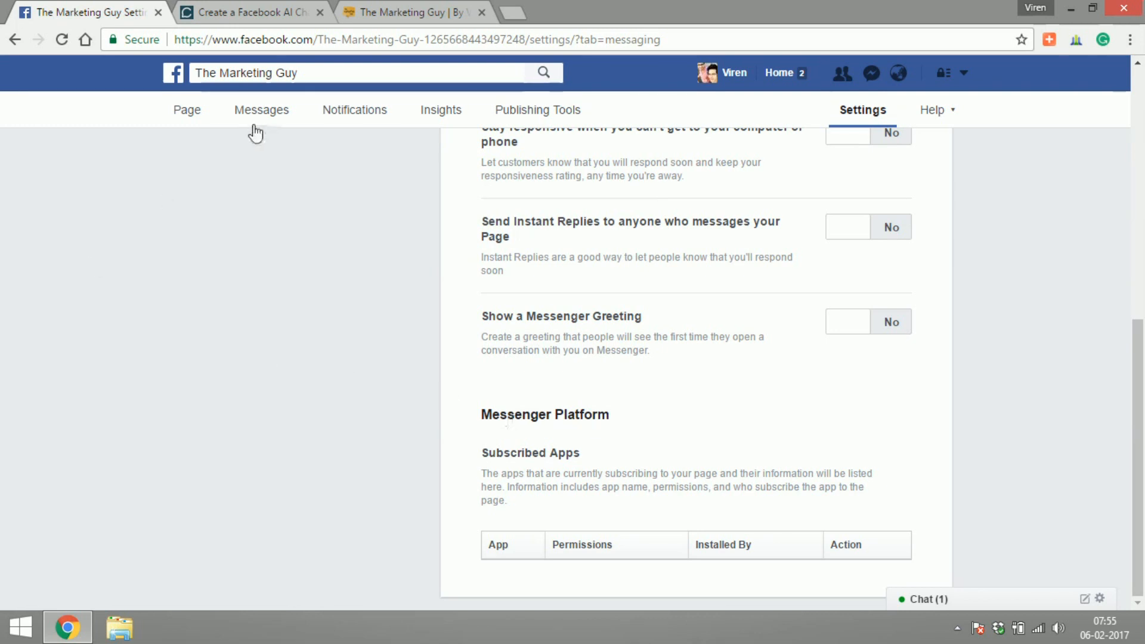
click(251, 11)
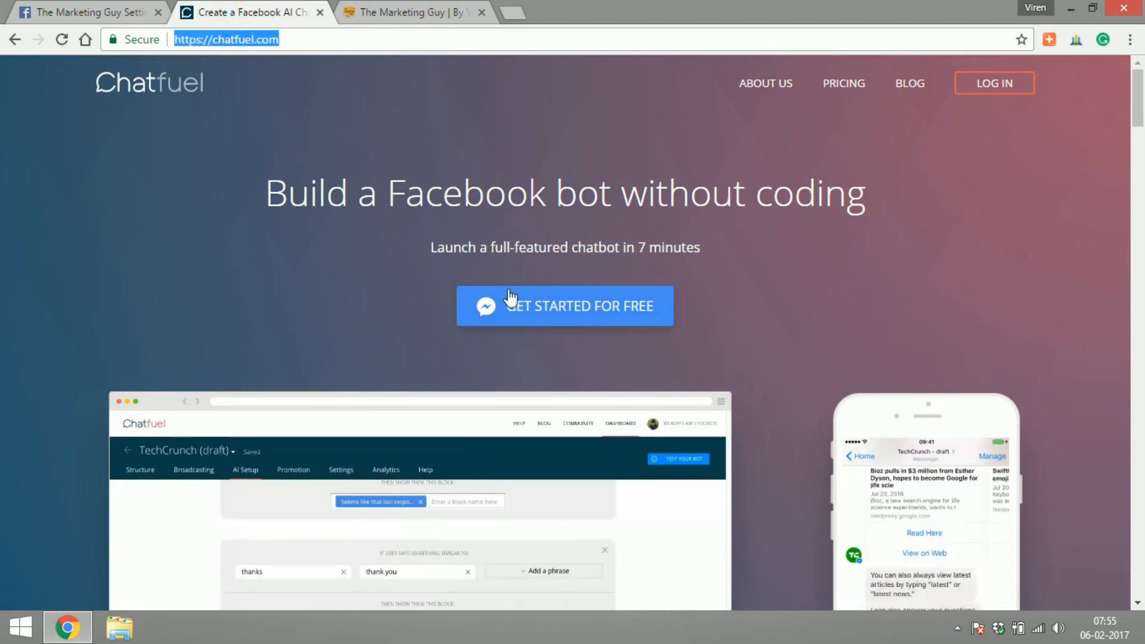
Start for free and create a new chatbot from the Blank Chatbot template.
click(576, 305)
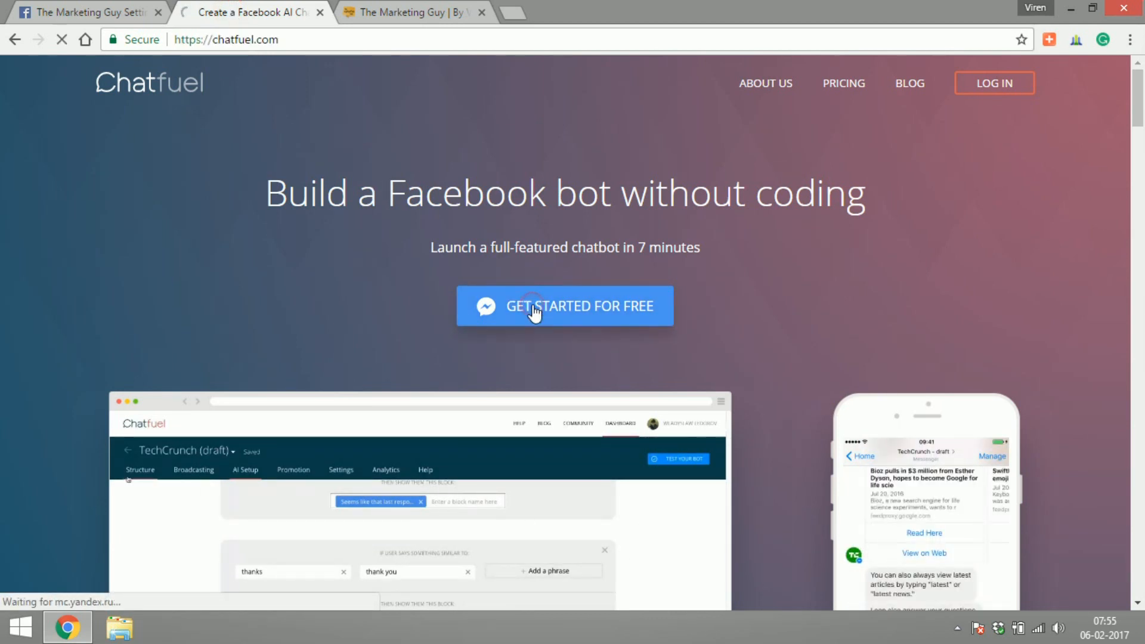
click(565, 307)
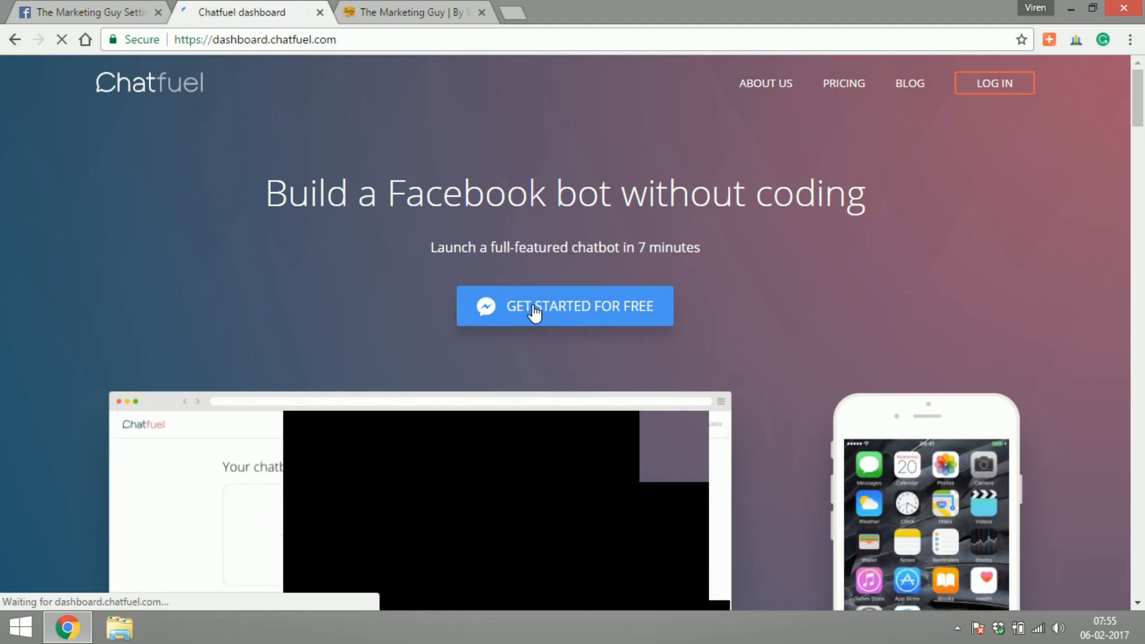
click(565, 307)
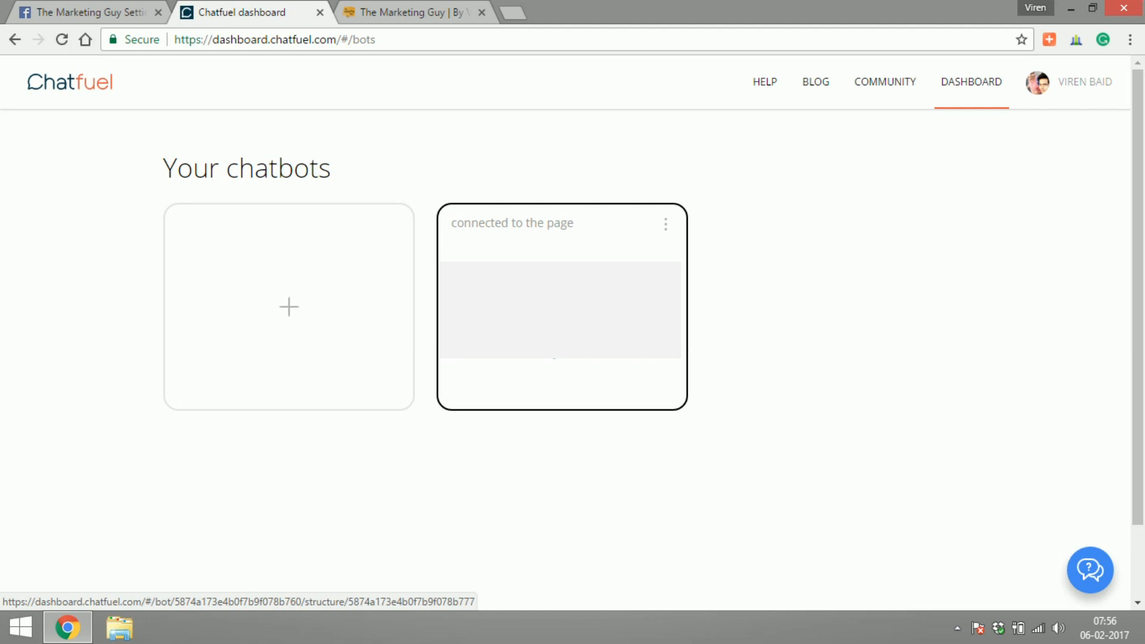
click(289, 307)
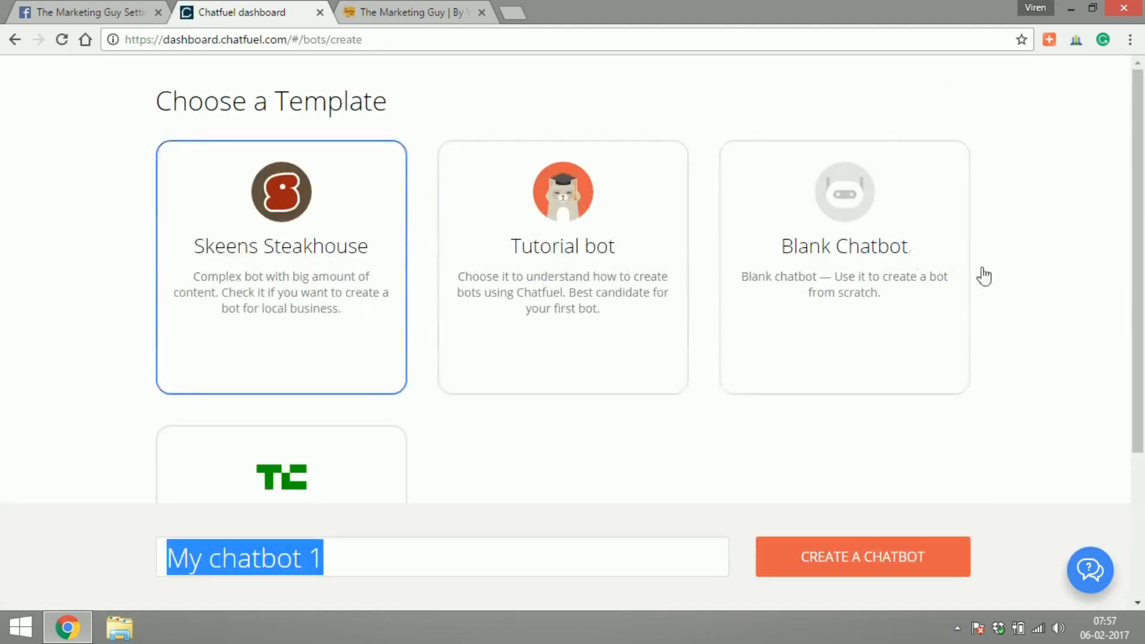
scroll(down, 3)
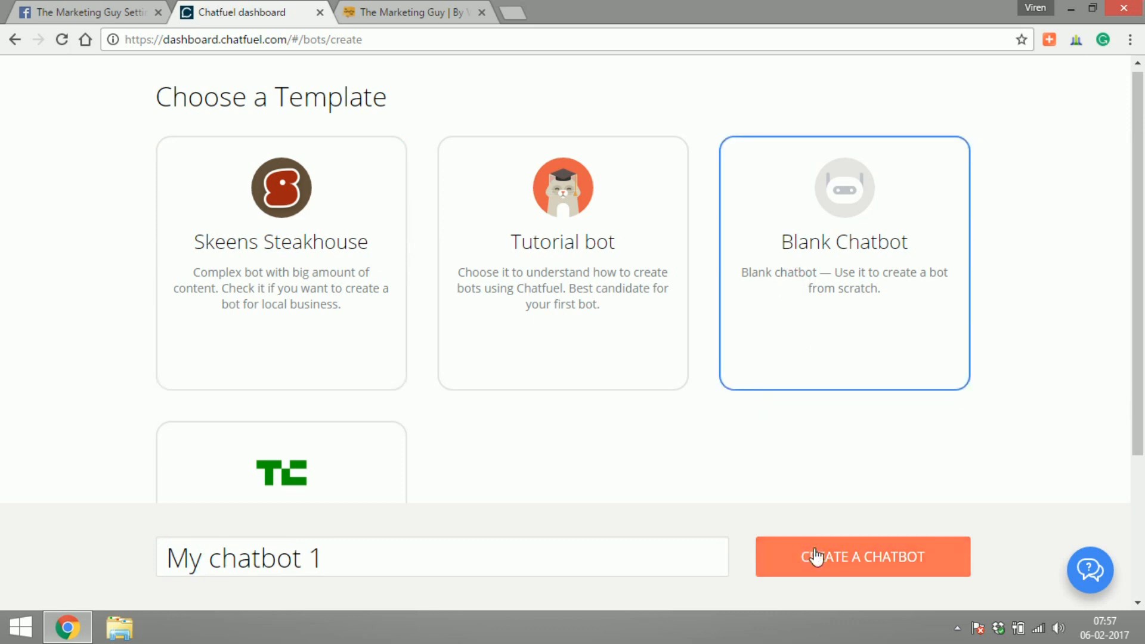
click(861, 557)
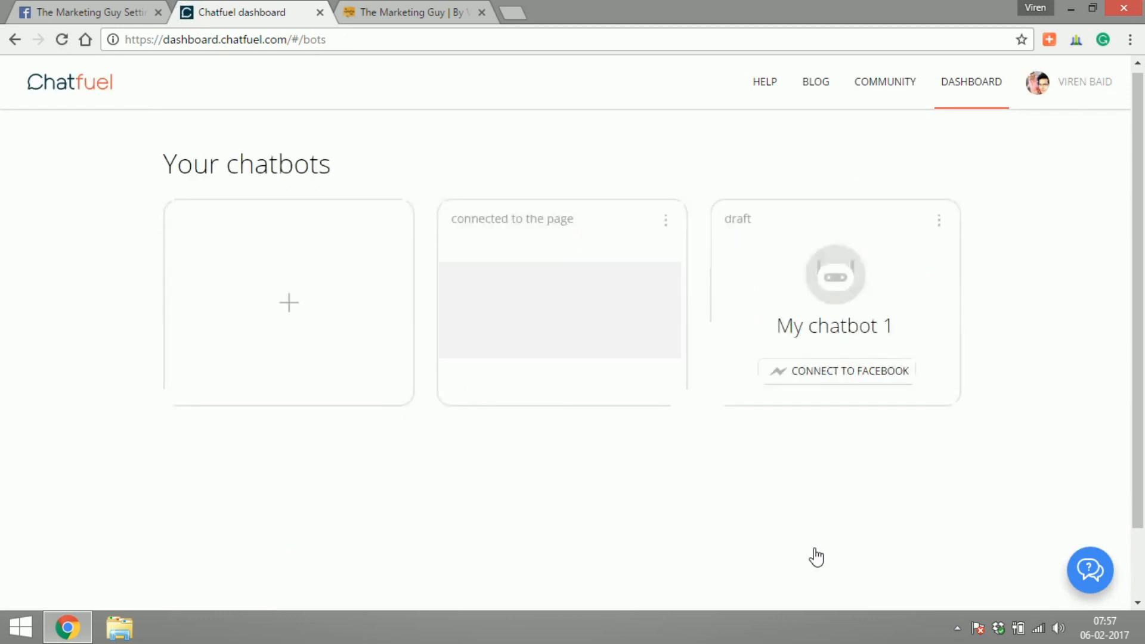
Open My chatbot 1 in the editor, showing its default welcome message block.
click(834, 293)
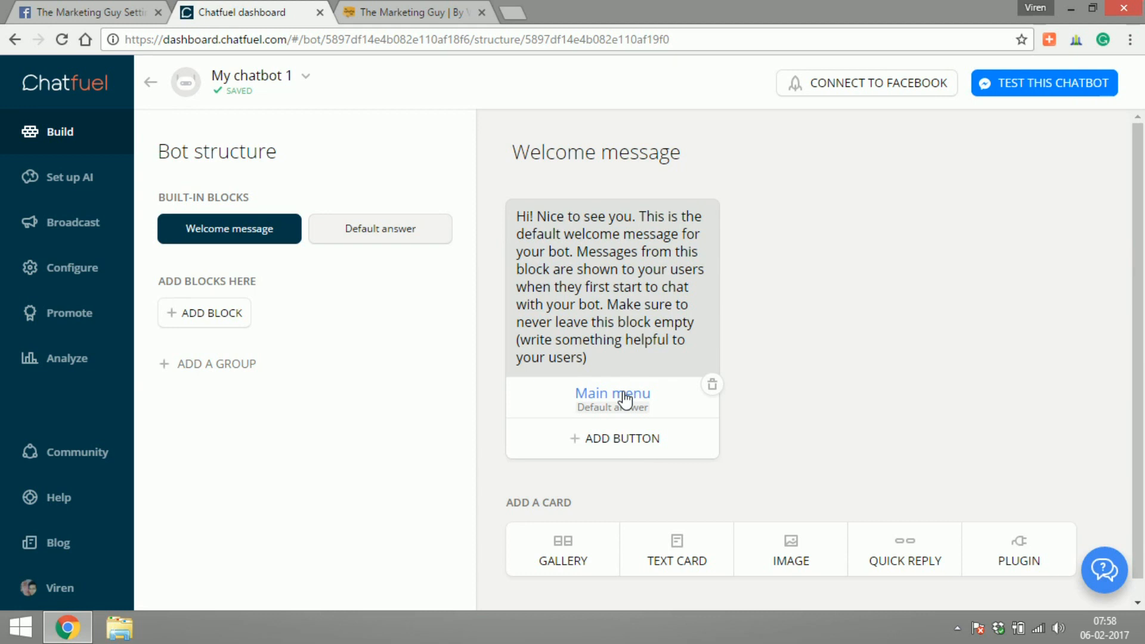
mouse_move(628, 404)
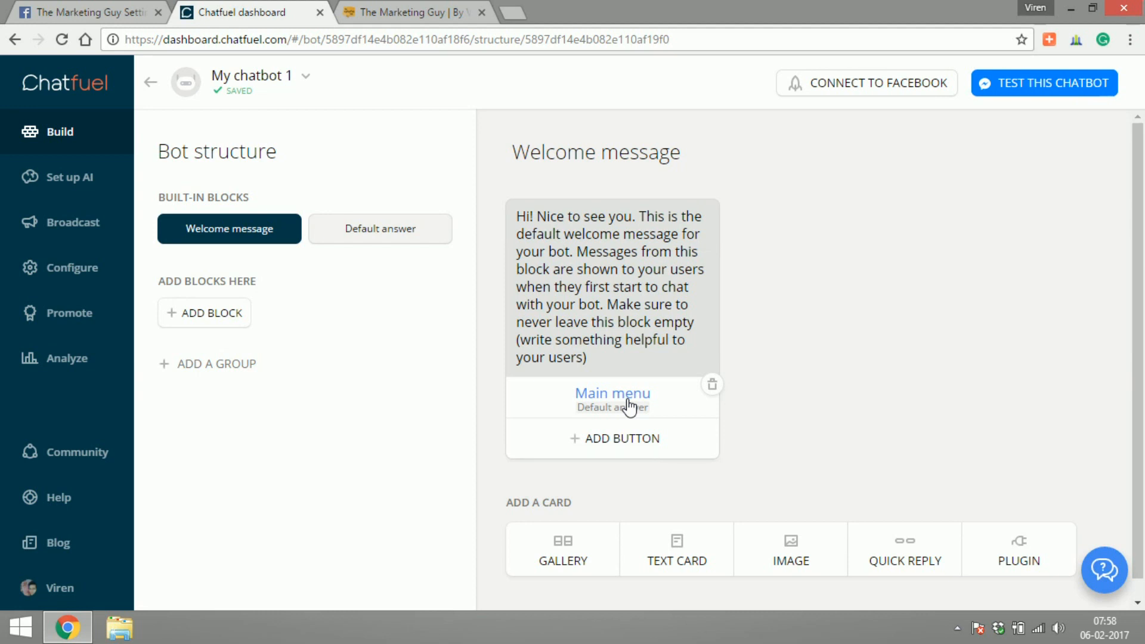
mouse_move(710, 392)
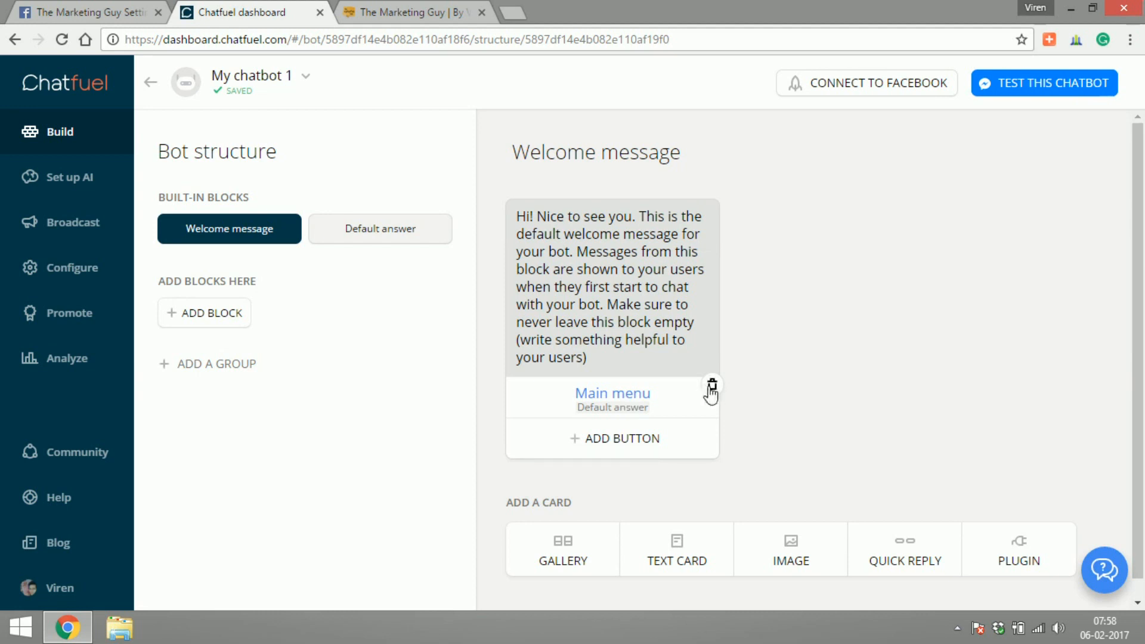
mouse_move(680, 401)
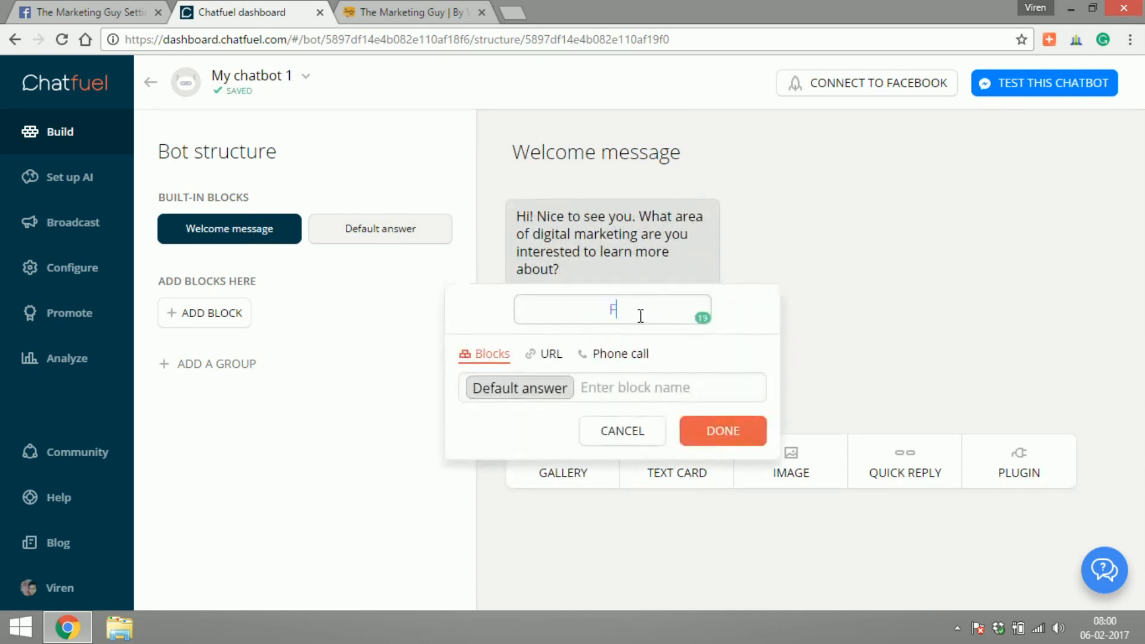
Add a Facebook URL button linking to the blog's Marketing on Facebook article.
text(Facebook)
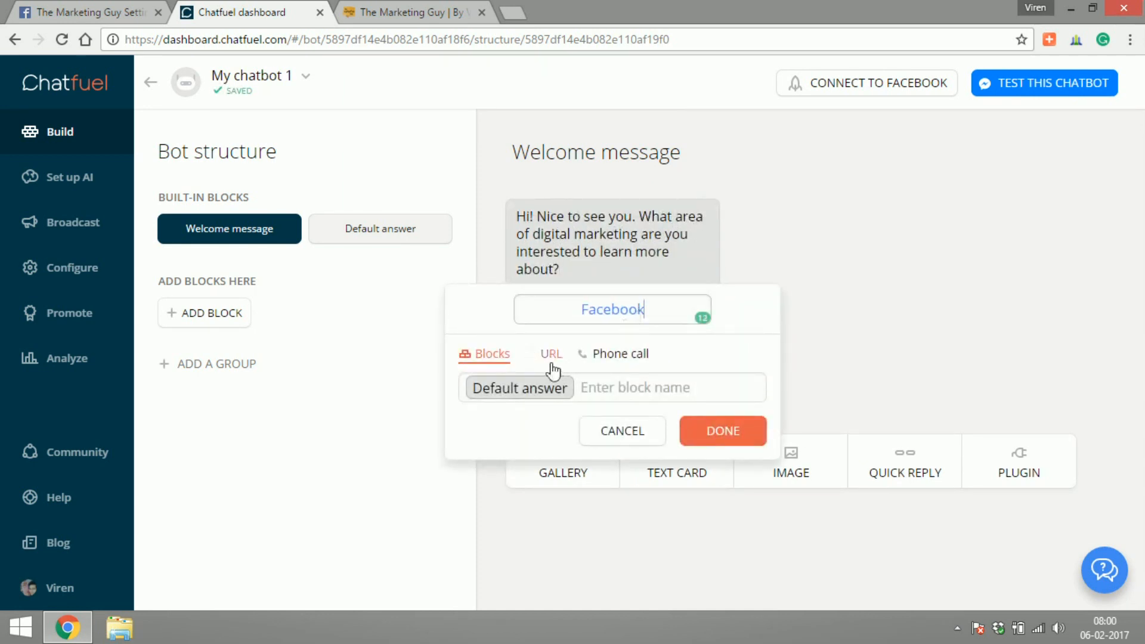
click(550, 353)
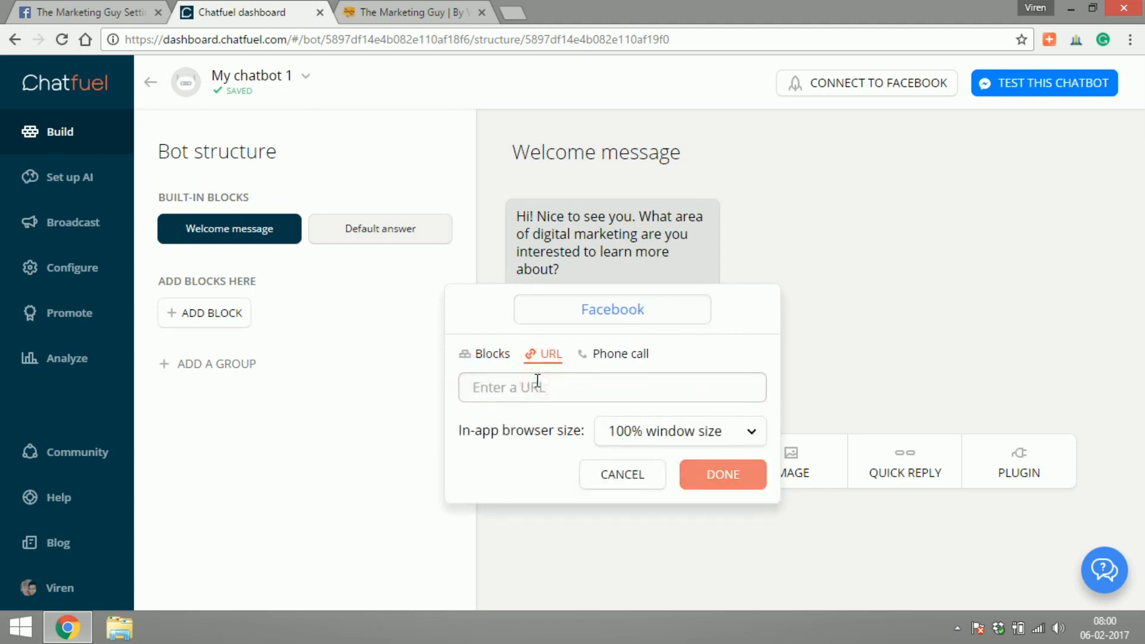
click(414, 12)
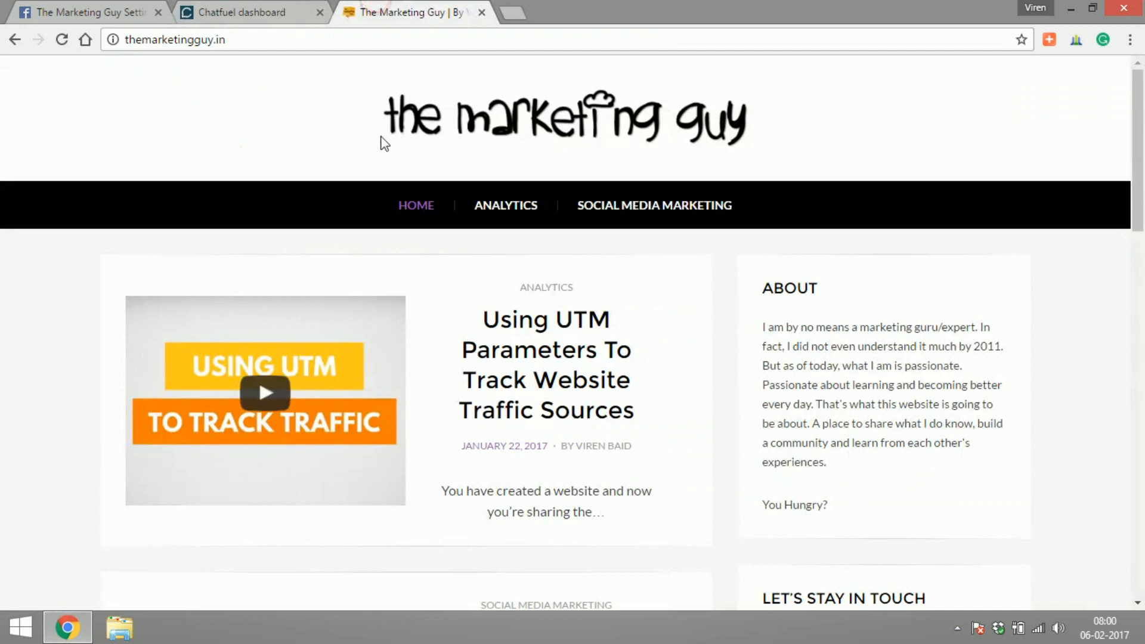
scroll(down, 3)
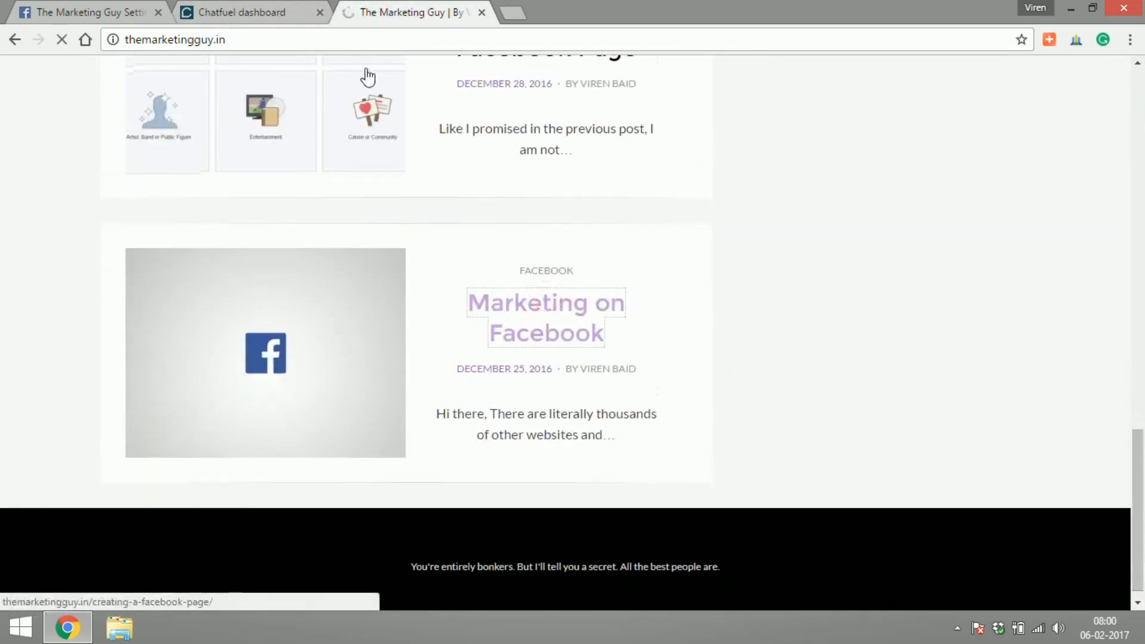
click(546, 318)
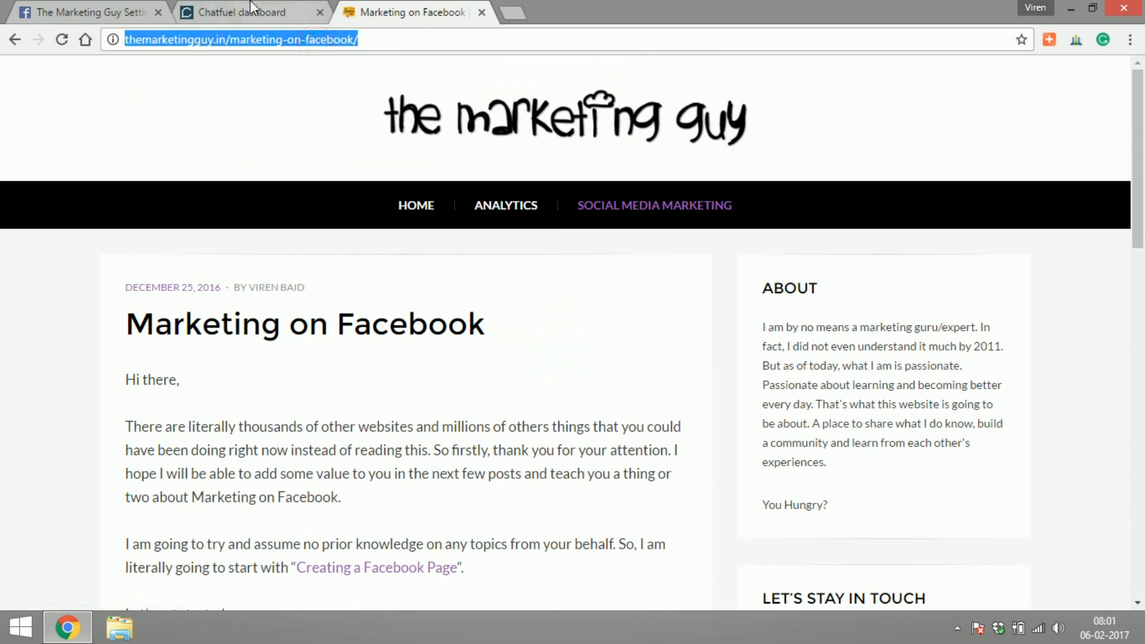
click(252, 12)
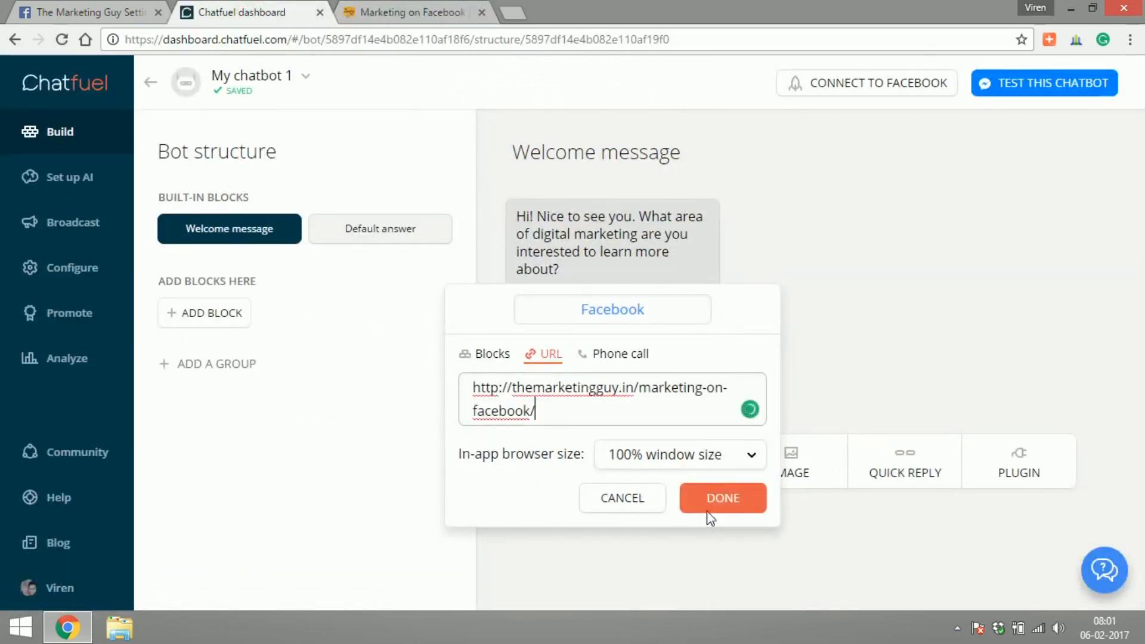
click(722, 497)
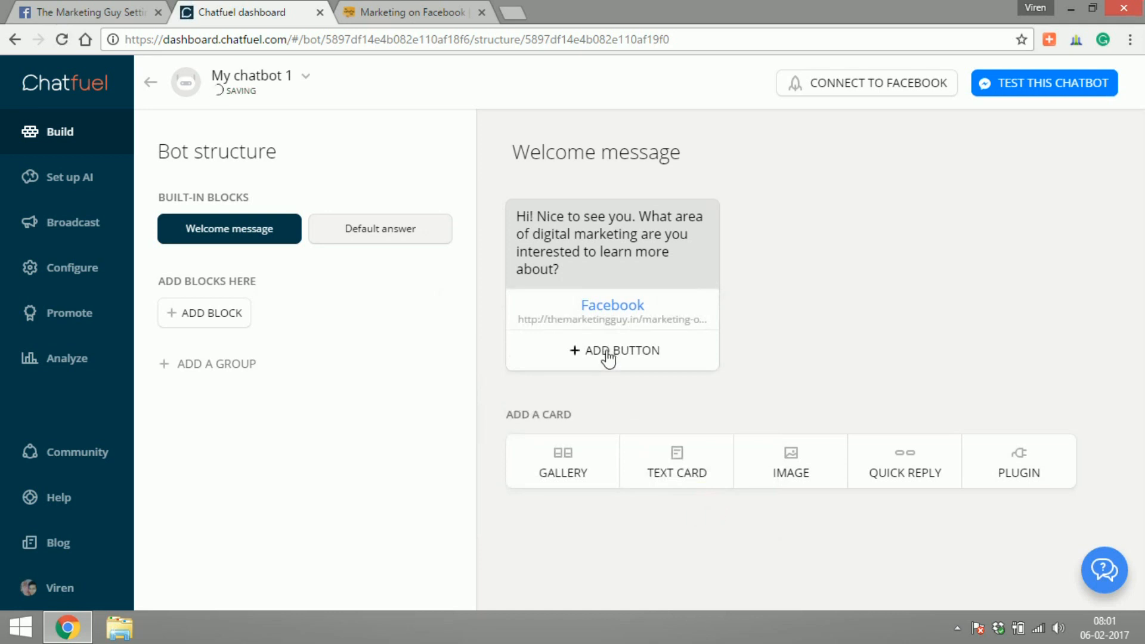
Add a Google Analytics URL button linking to the blog's Analytics category page.
click(409, 12)
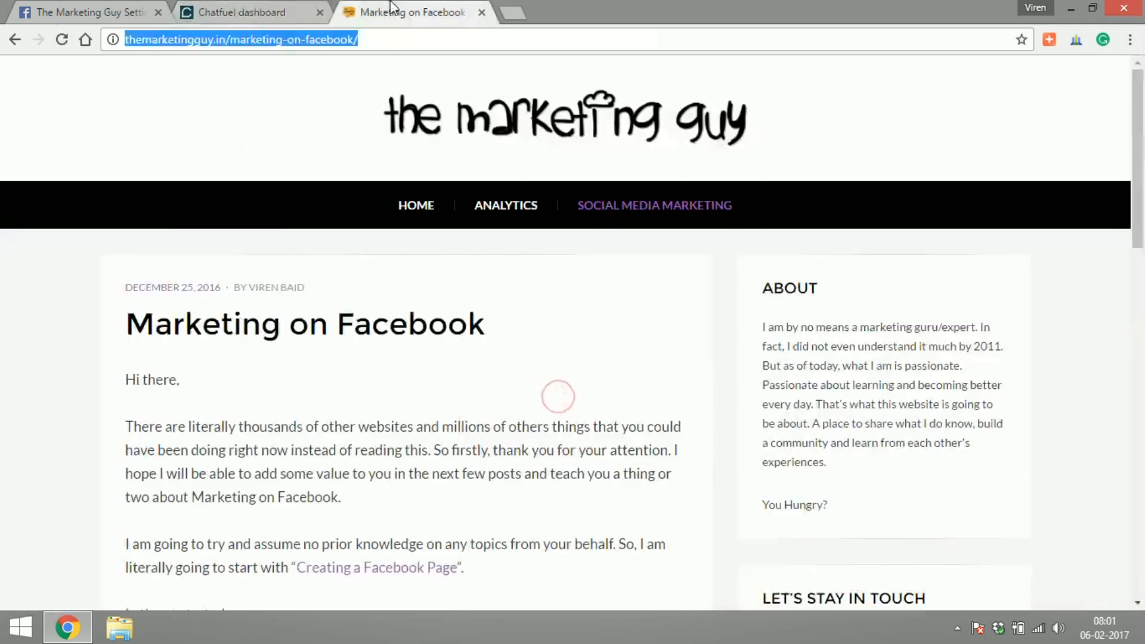
click(249, 12)
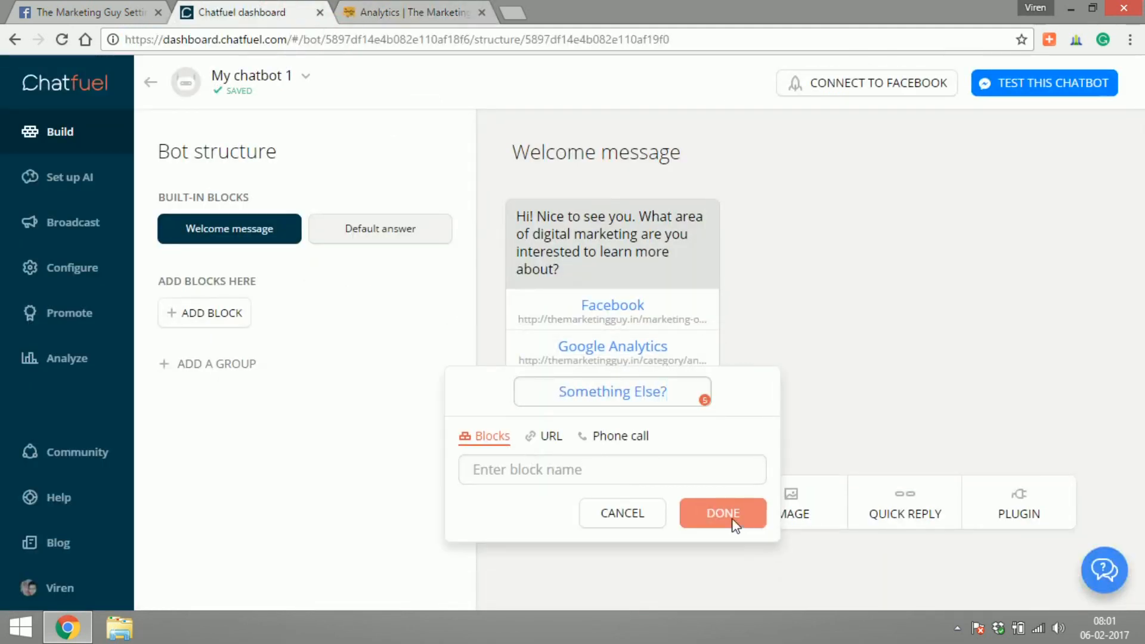
click(613, 469)
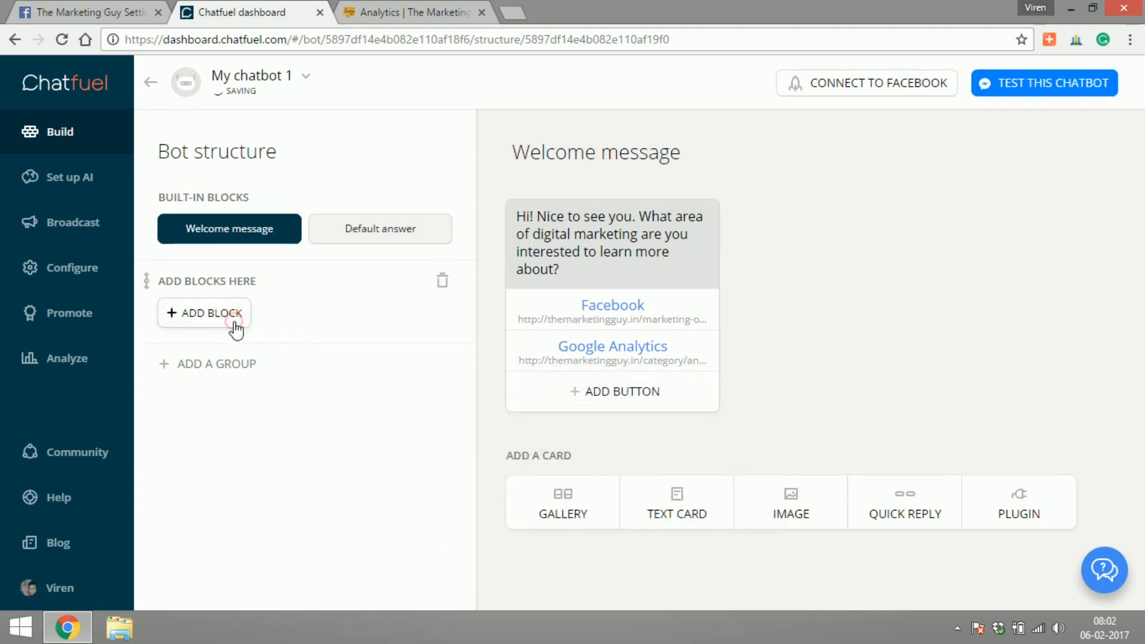
Create a Something Else? block with a text card apologising that only Facebook and Google are covered.
click(203, 312)
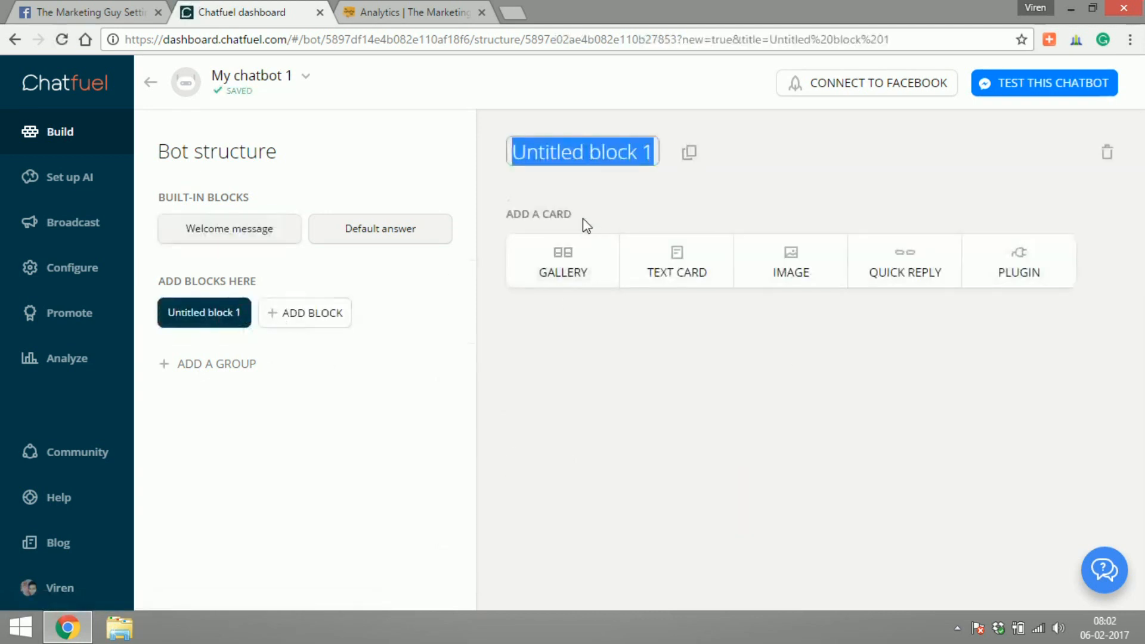
text(Something Else?)
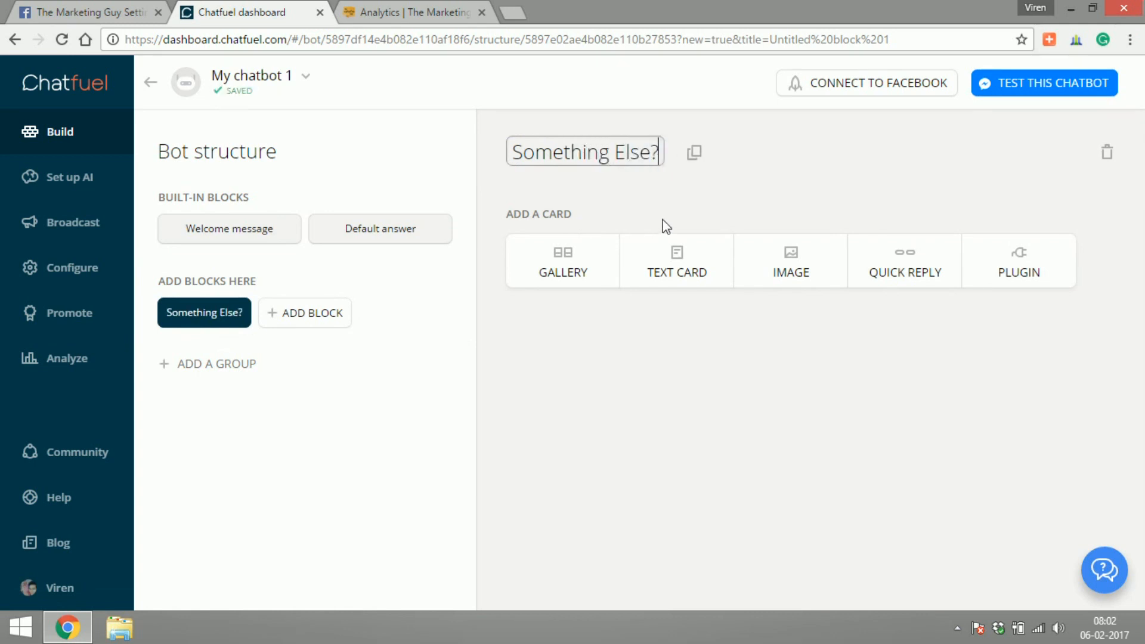
click(676, 262)
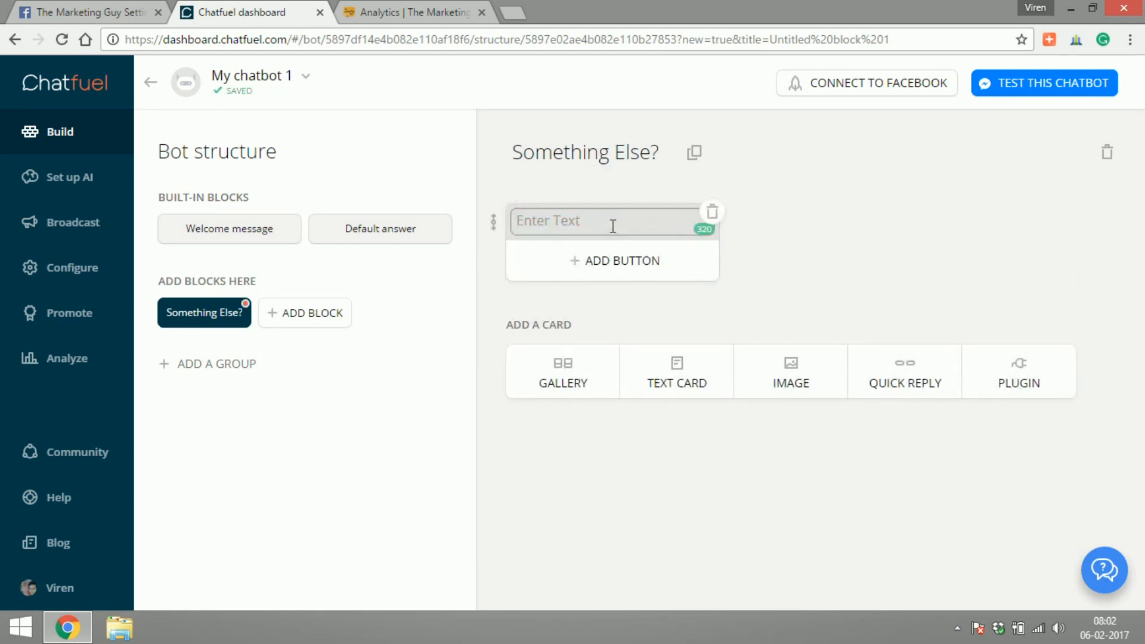
text(I'm sorry but so far I've been working only on Facebook and Google Analytics. What content would you like to read more about? Please let me know and I will get working on it soon.)
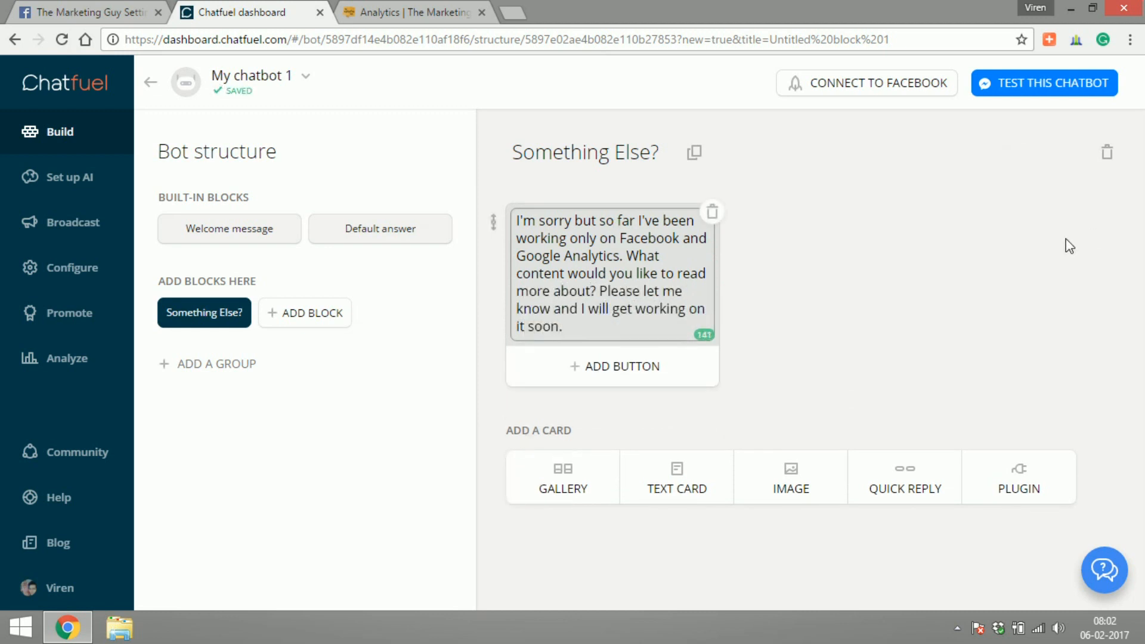
click(229, 229)
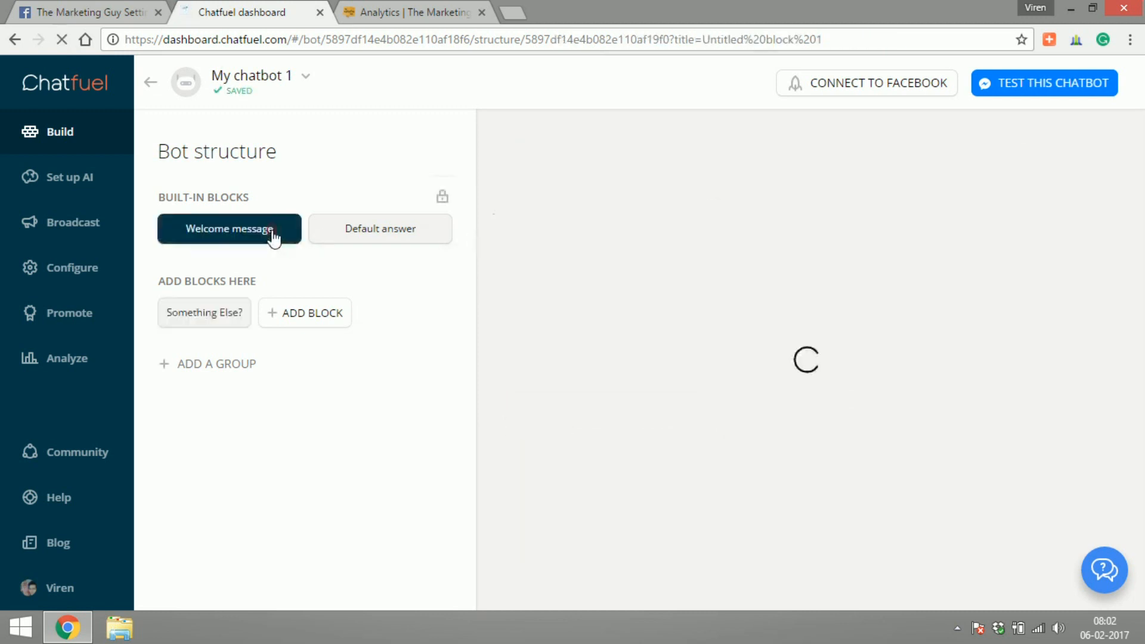
Add a third Something Else? button leading to the Something Else? block.
click(229, 229)
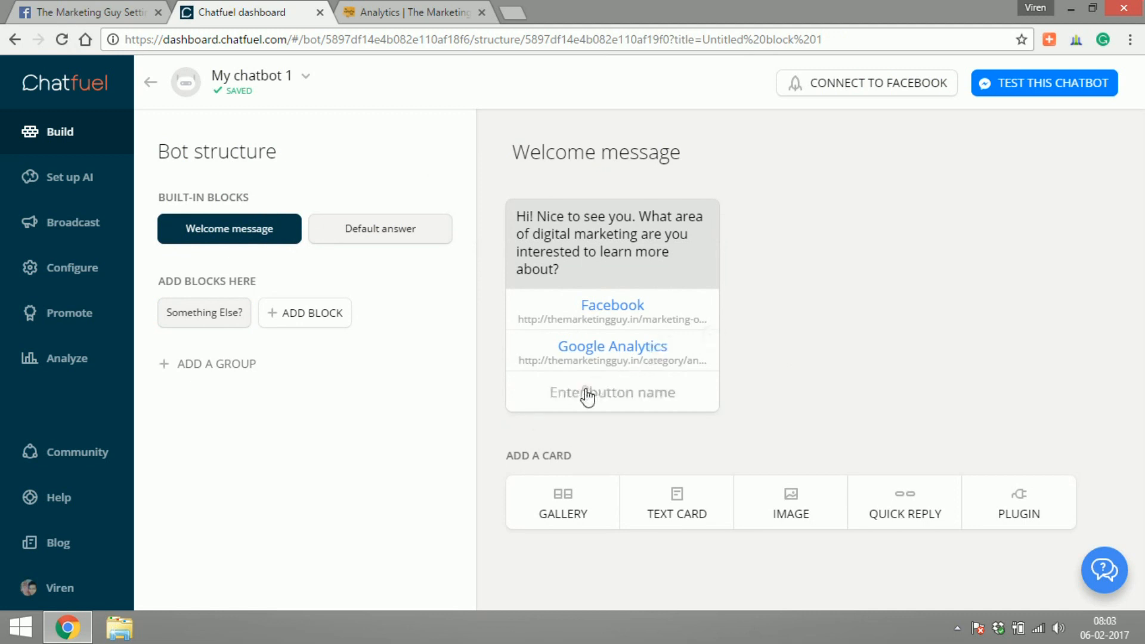
text(Something El)
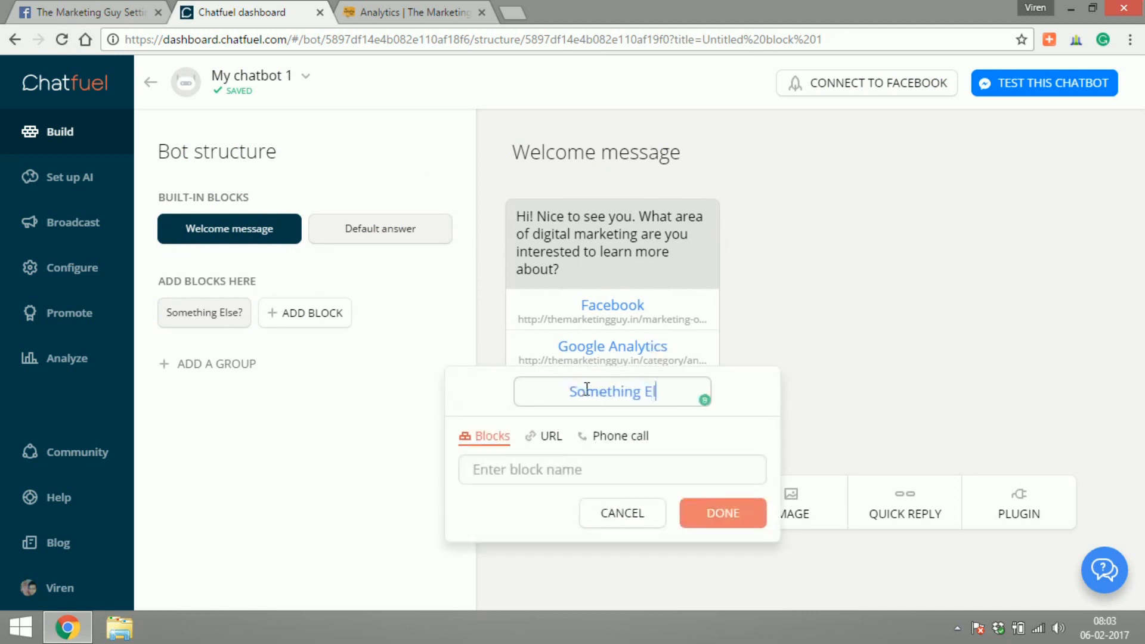
click(611, 469)
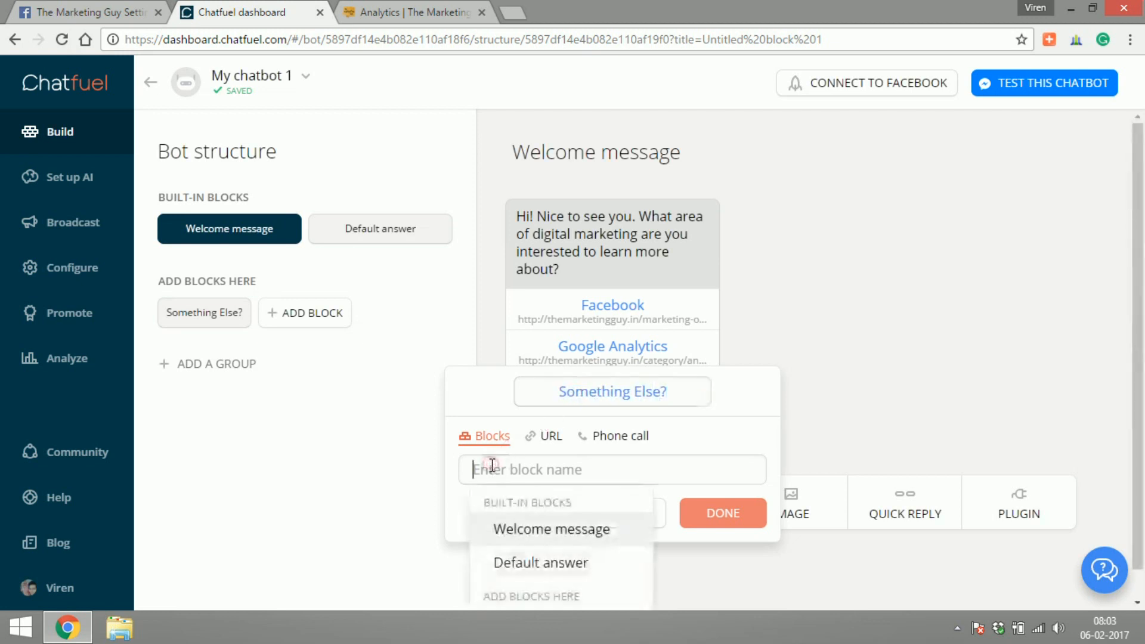
text(som)
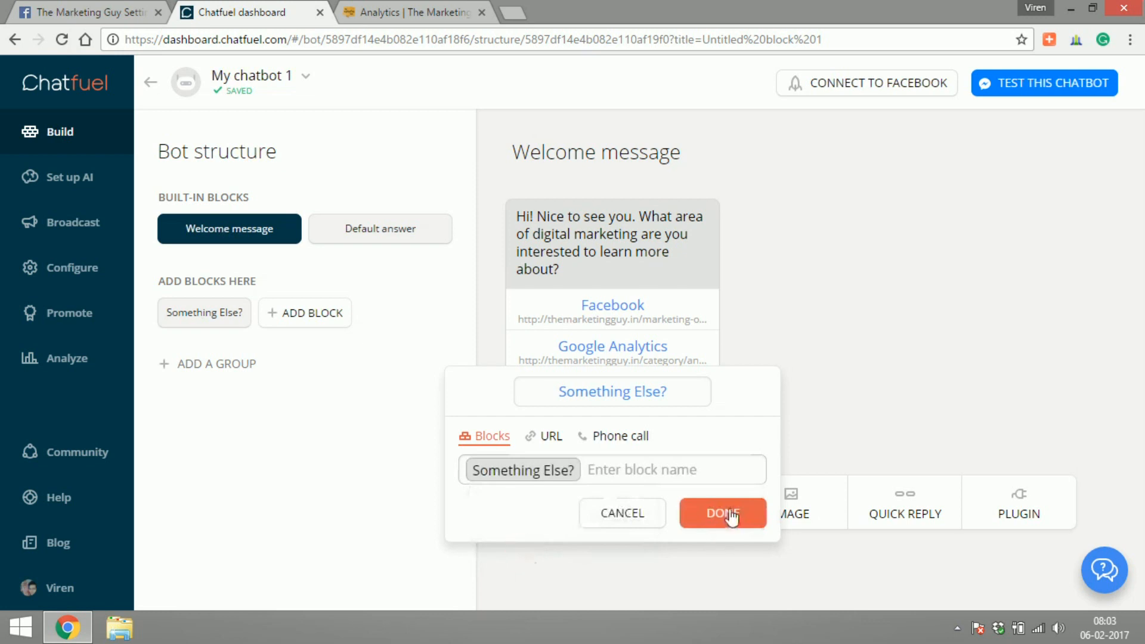
click(722, 513)
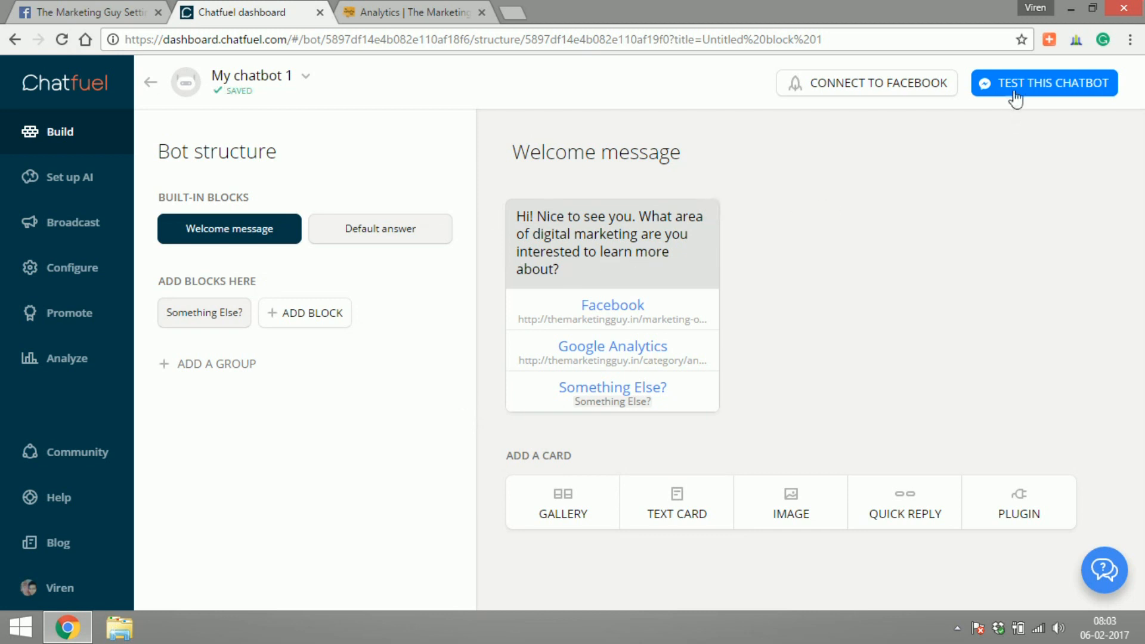
Test the chatbot and sign in to view the conversation on Messenger.com.
click(1044, 82)
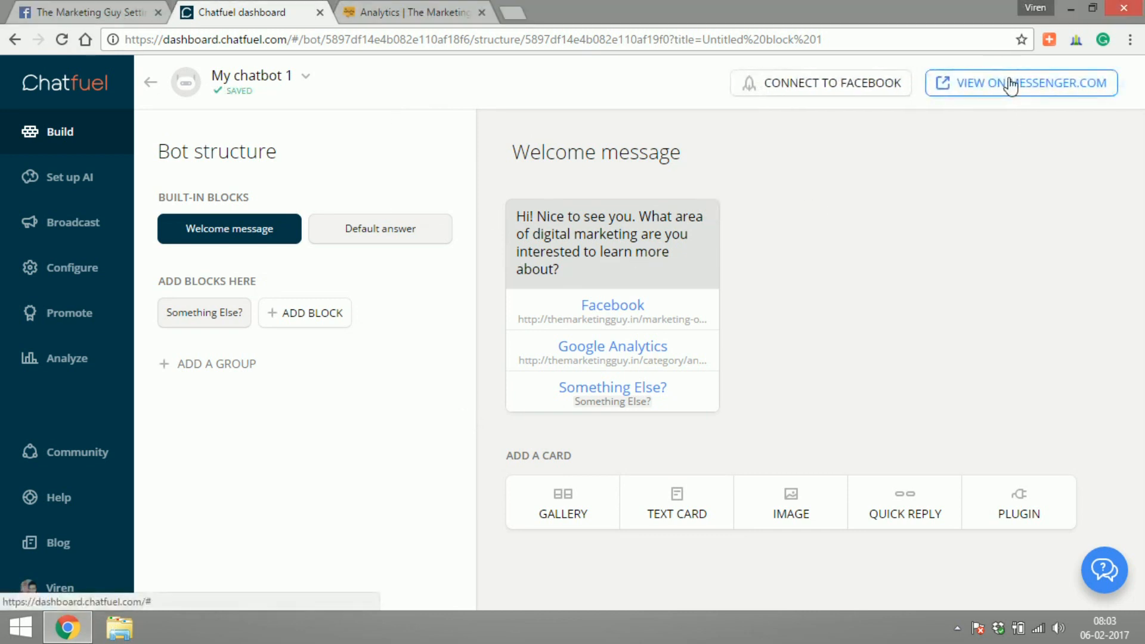
click(1020, 82)
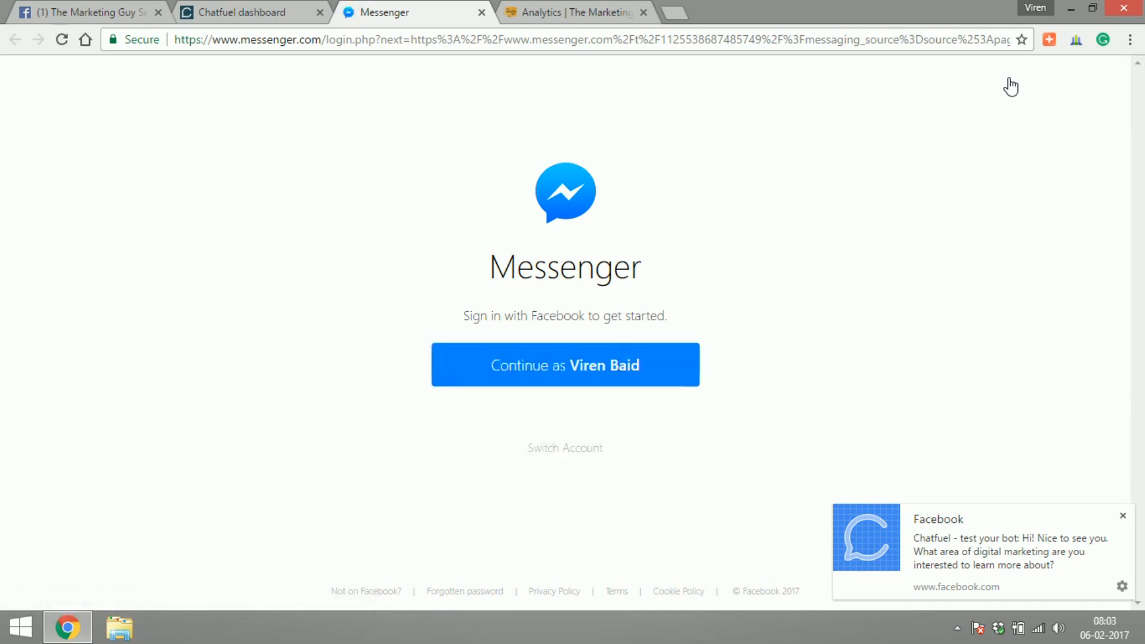
click(564, 365)
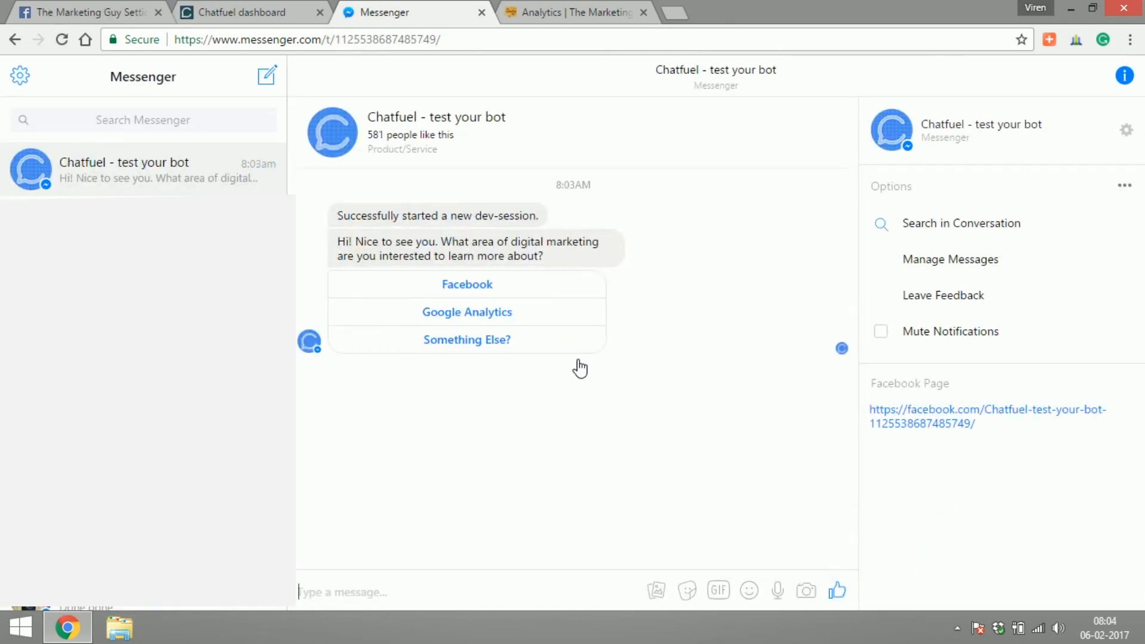
mouse_move(489, 237)
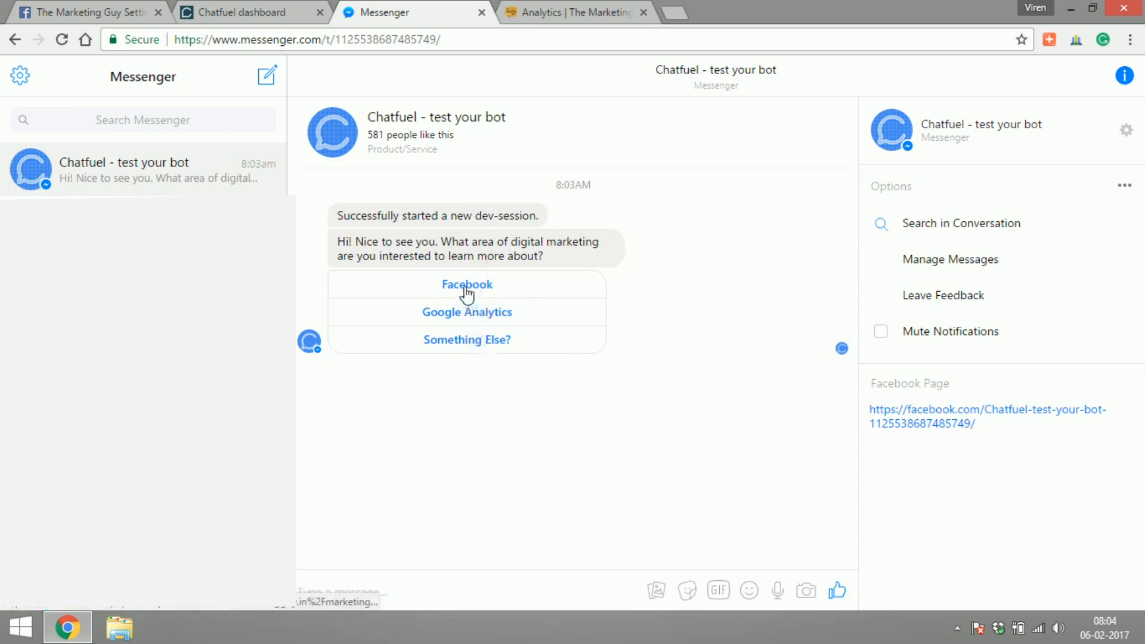
Try the Facebook, Google Analytics and Something Else? options, then start typing a free-text question.
click(467, 284)
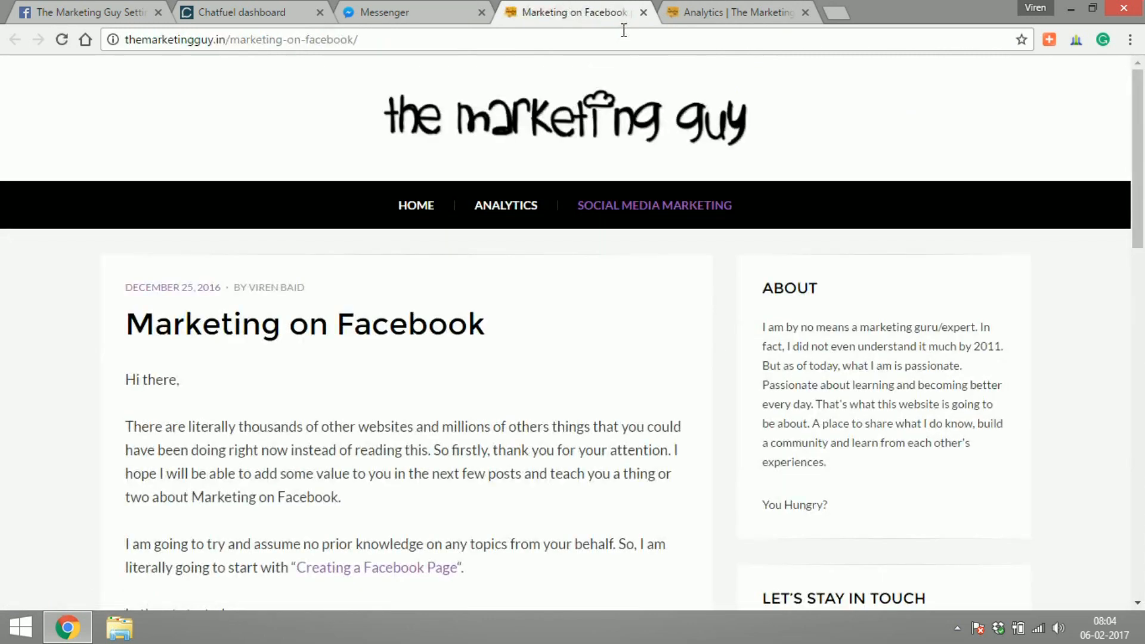
click(412, 12)
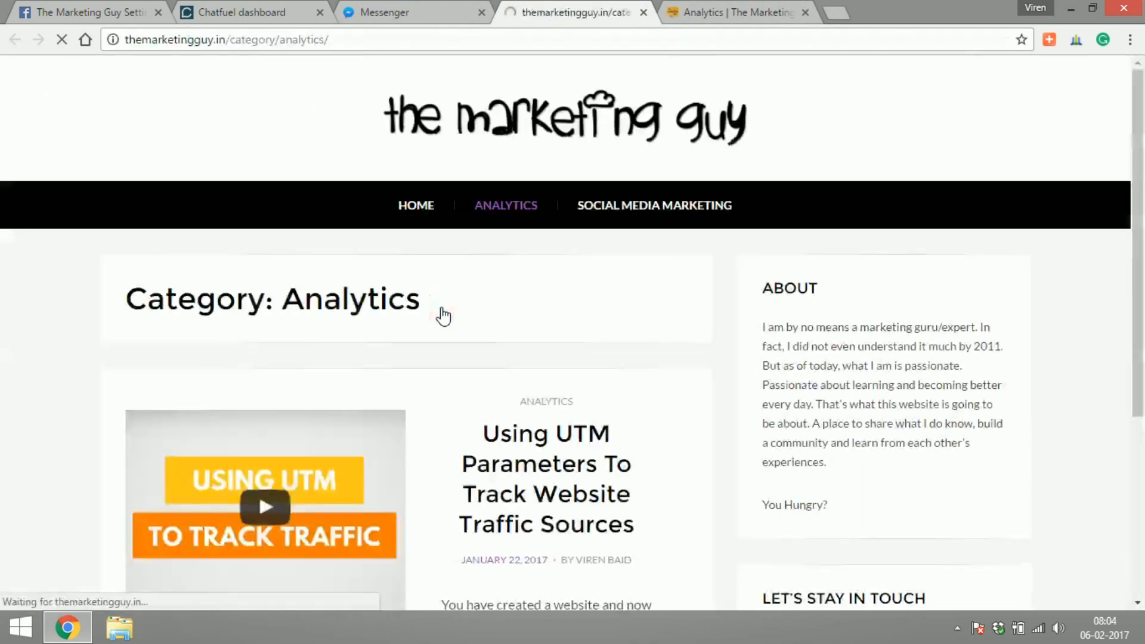
click(413, 12)
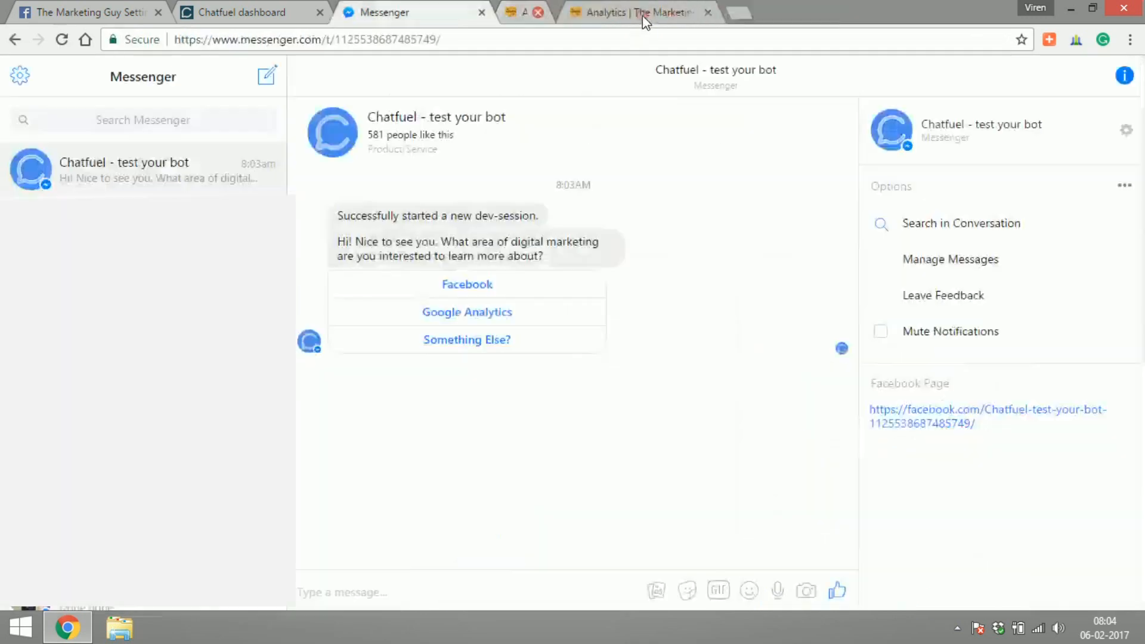
click(467, 340)
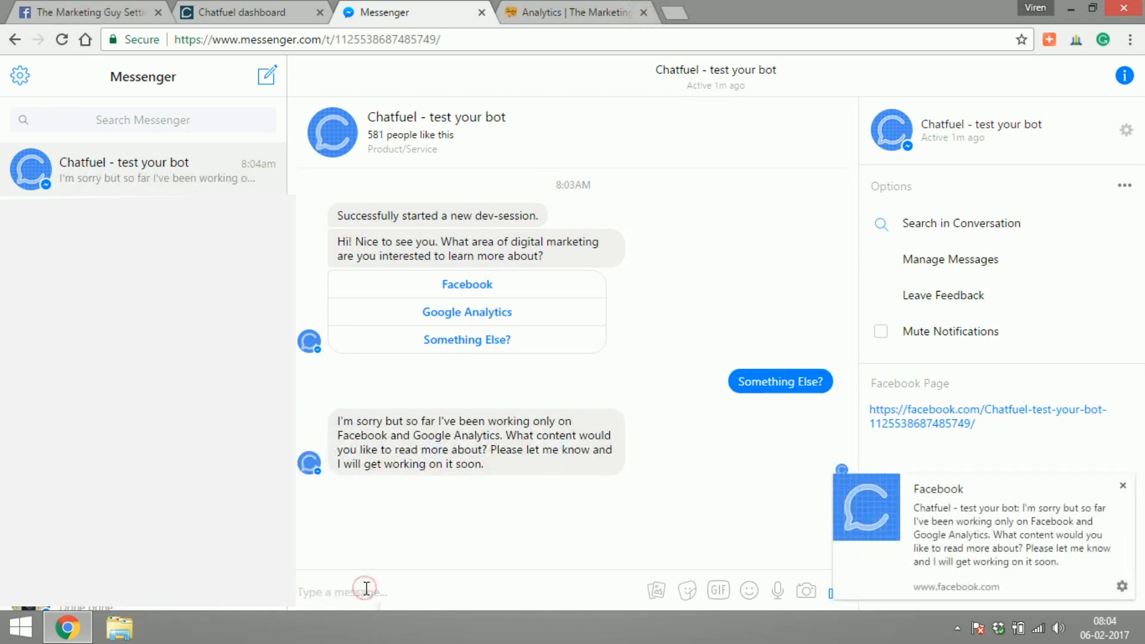
click(365, 592)
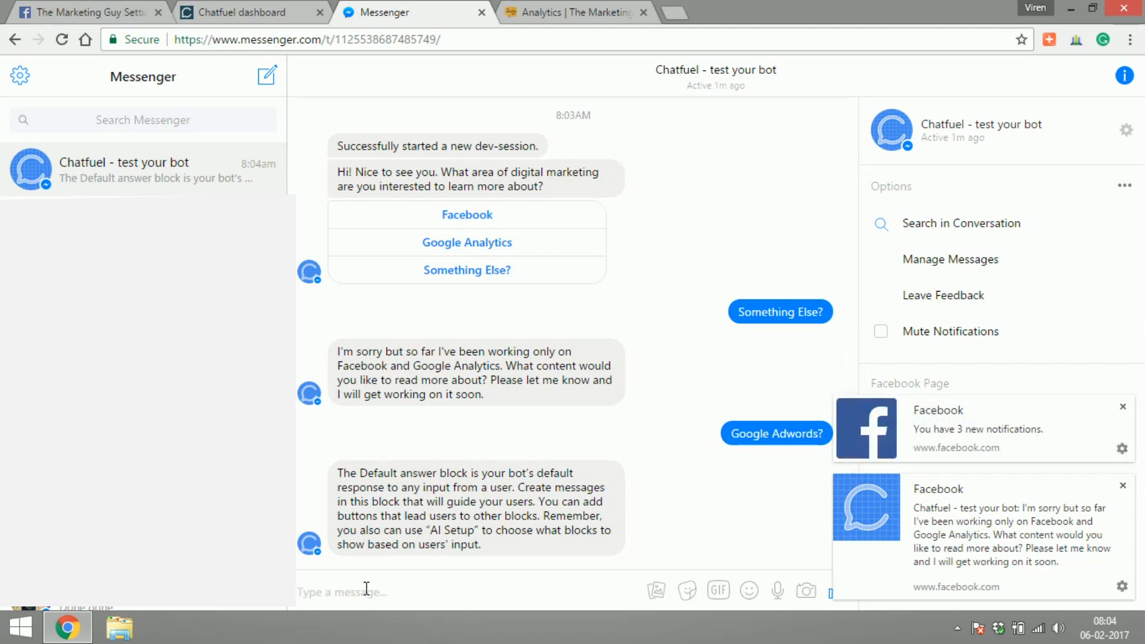
mouse_move(365, 472)
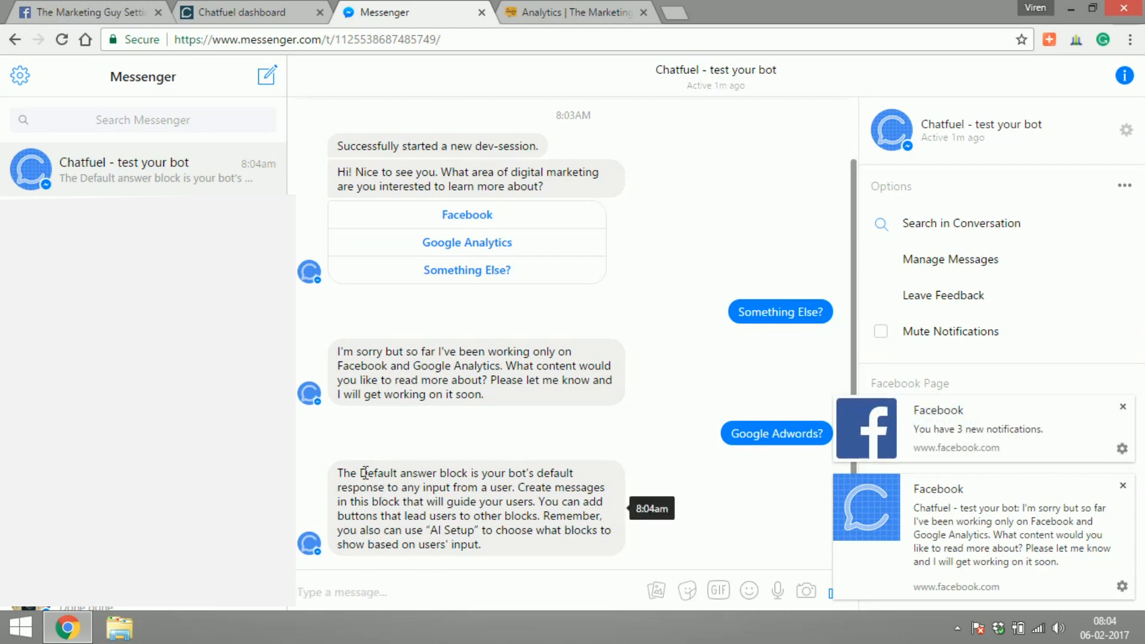
Delete the placeholder text card from the Default answer block in Chatfuel.
click(248, 12)
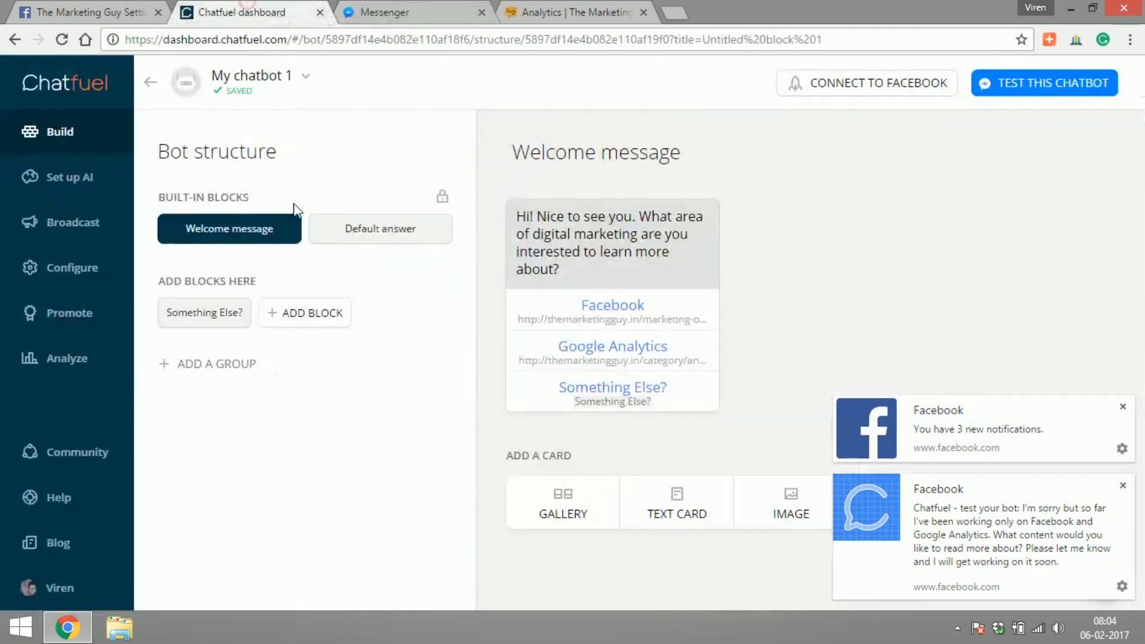
click(379, 228)
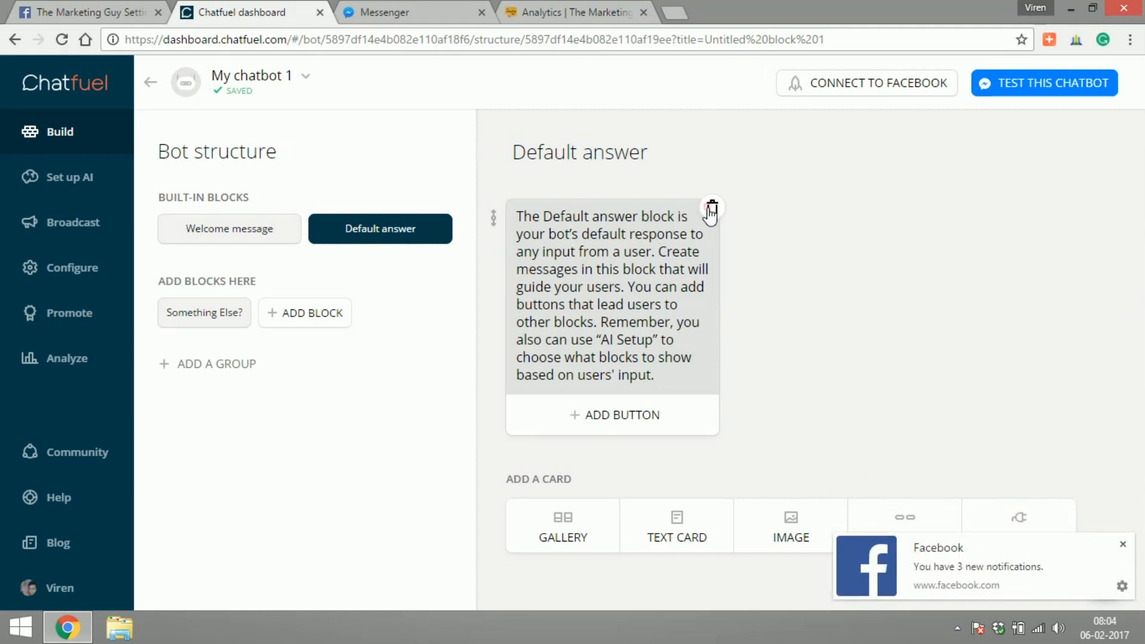
click(711, 208)
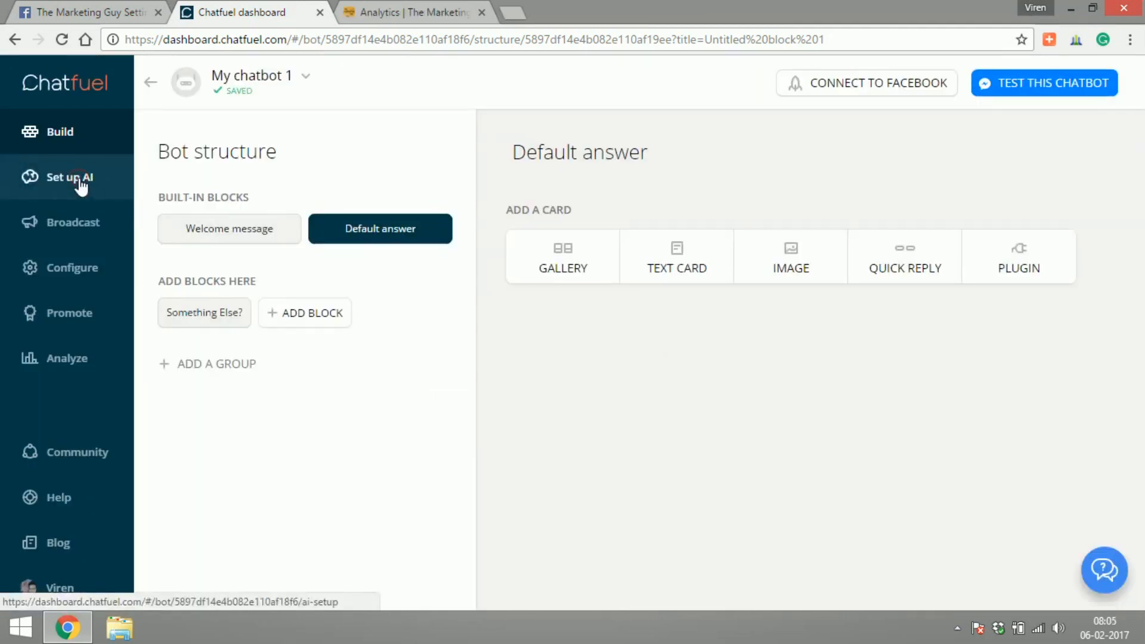
Set an AI rule replying to Hi and Hello with "Hello there, what can I help you with today?", plus a blank rule.
click(66, 177)
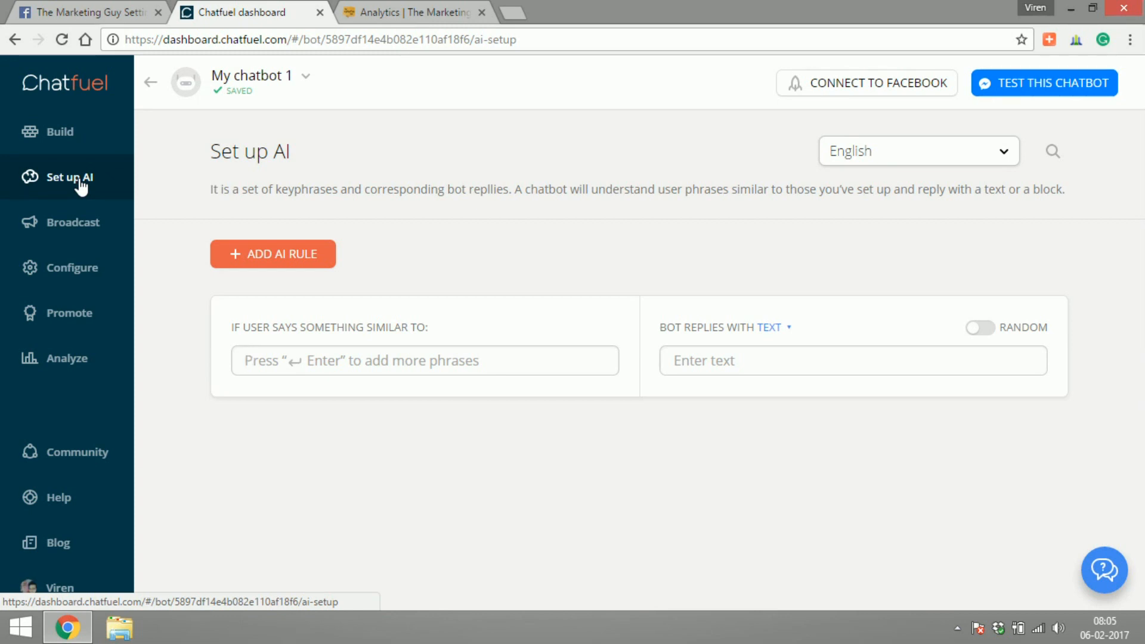
click(423, 361)
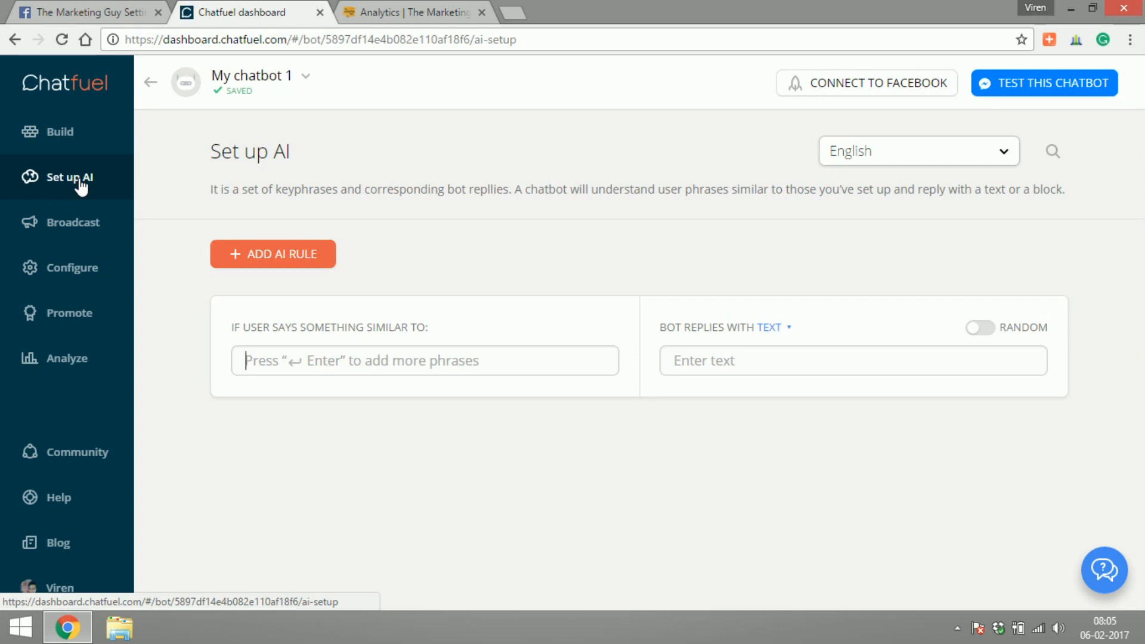
text(Hi)
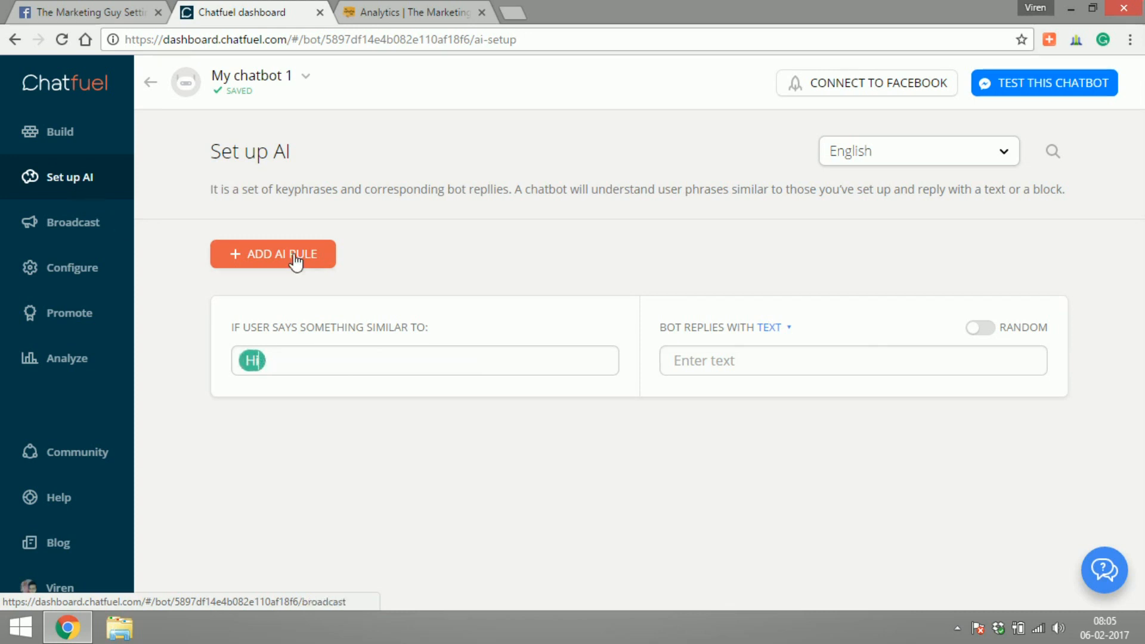
click(757, 361)
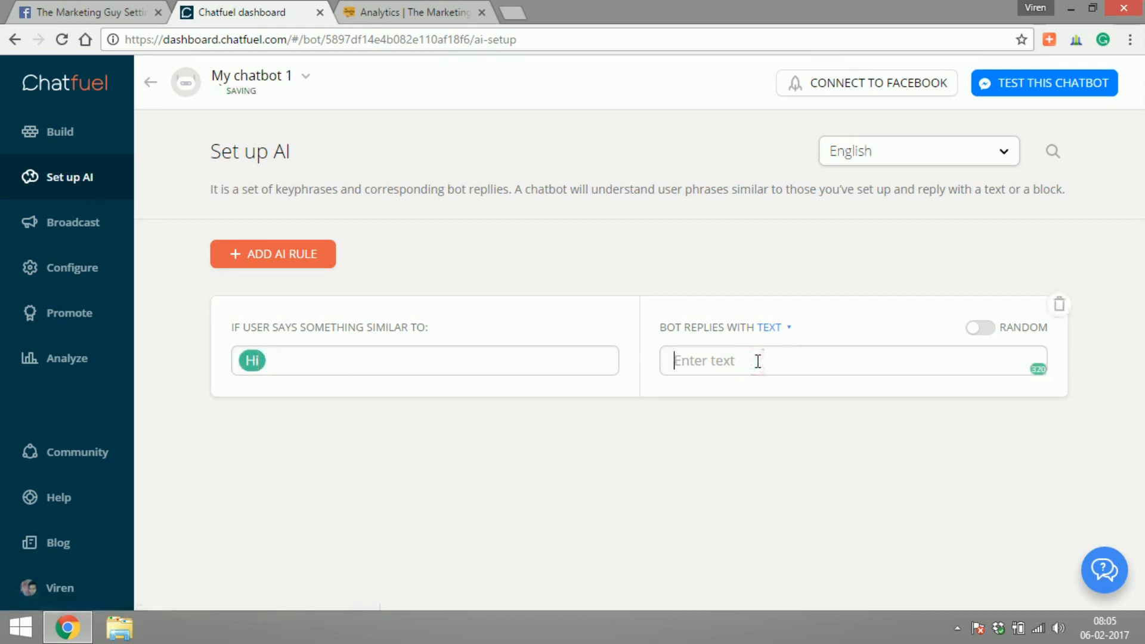
text(Hello)
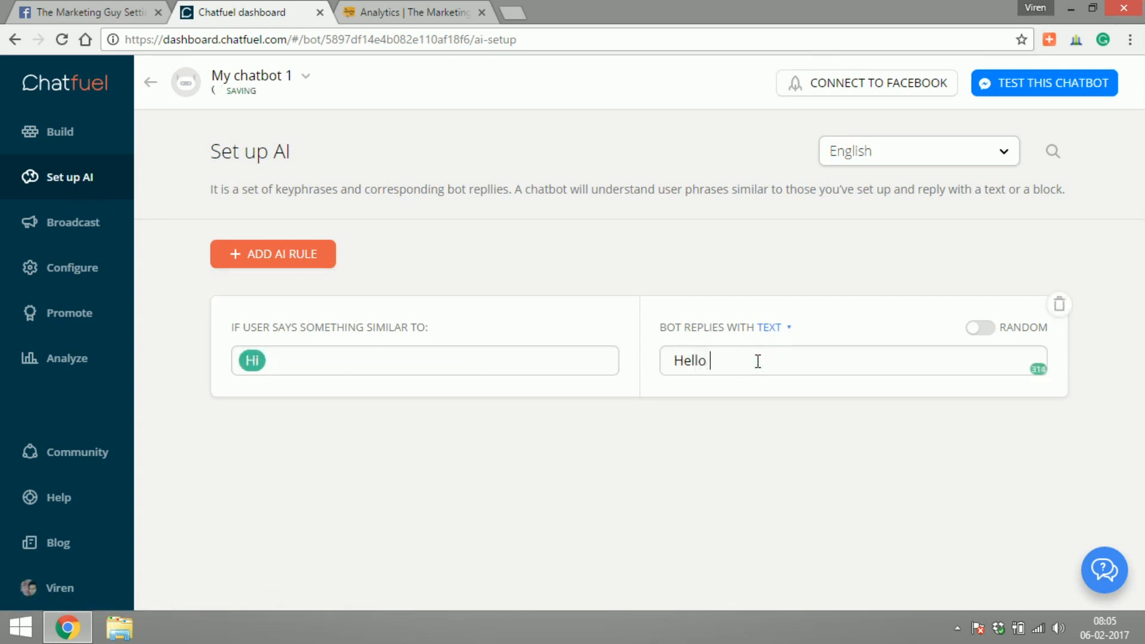
text(there,)
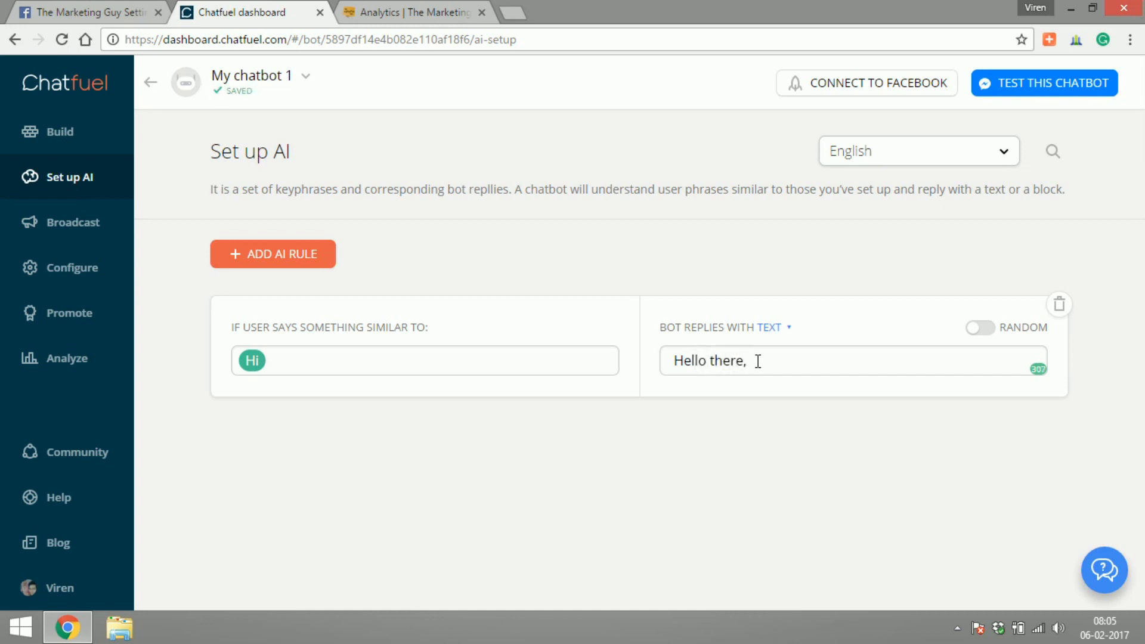
text(what can I help yo)
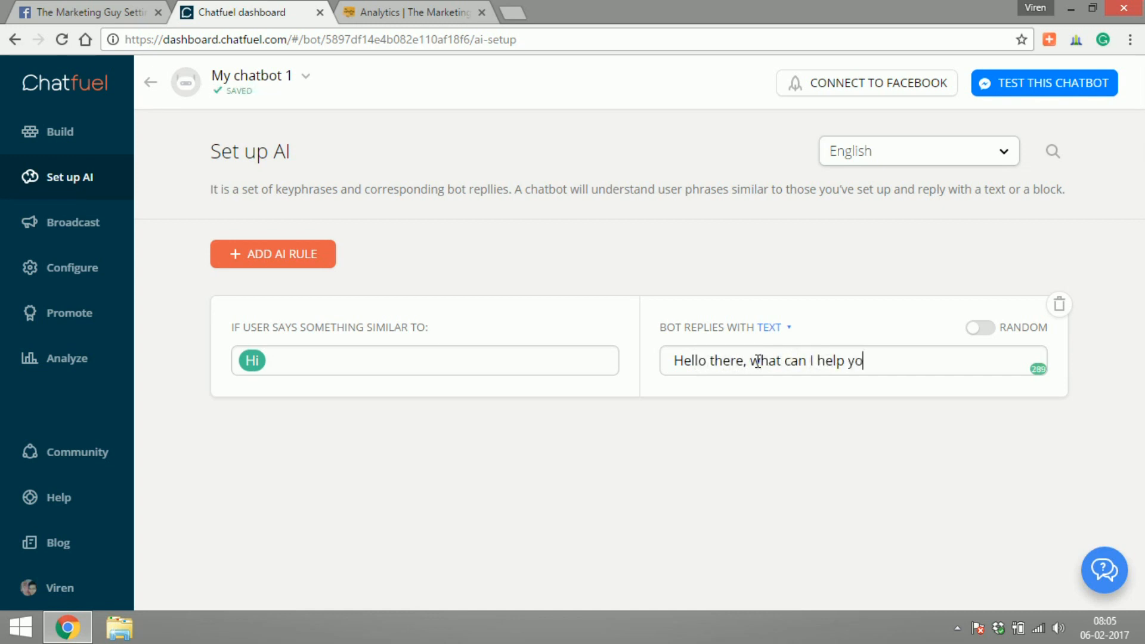
text(u with today?)
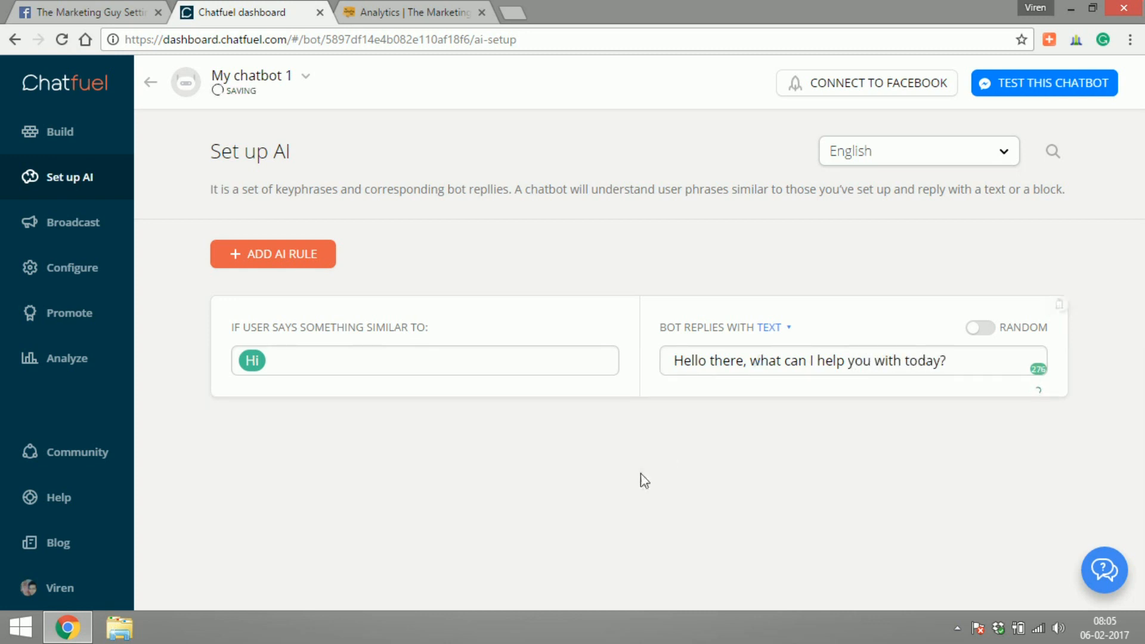
click(771, 327)
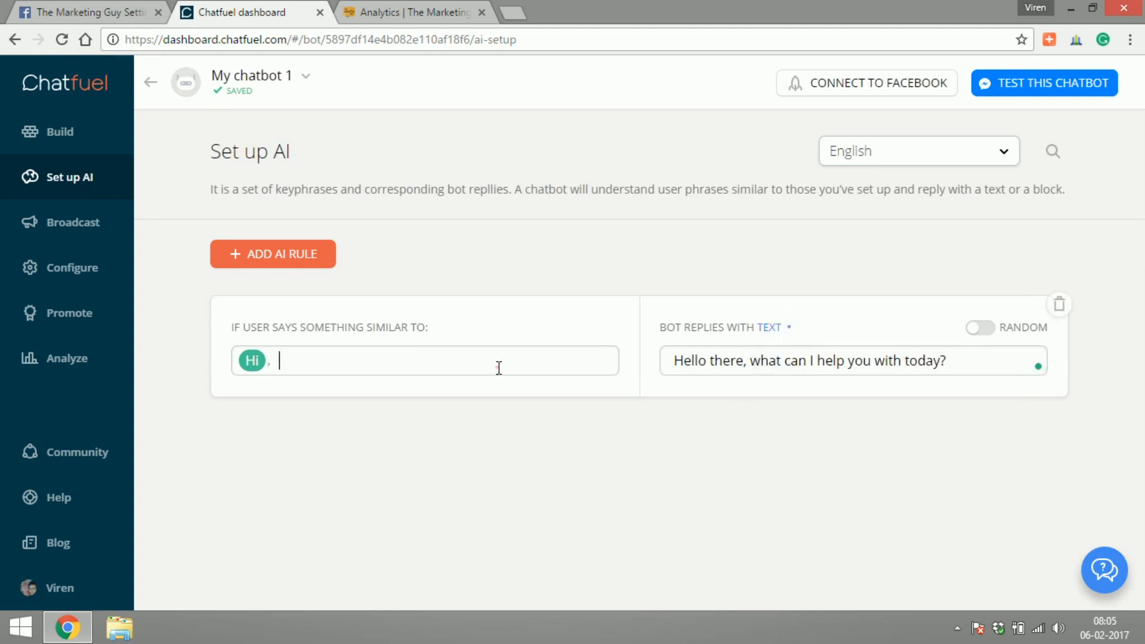
text(Hello)
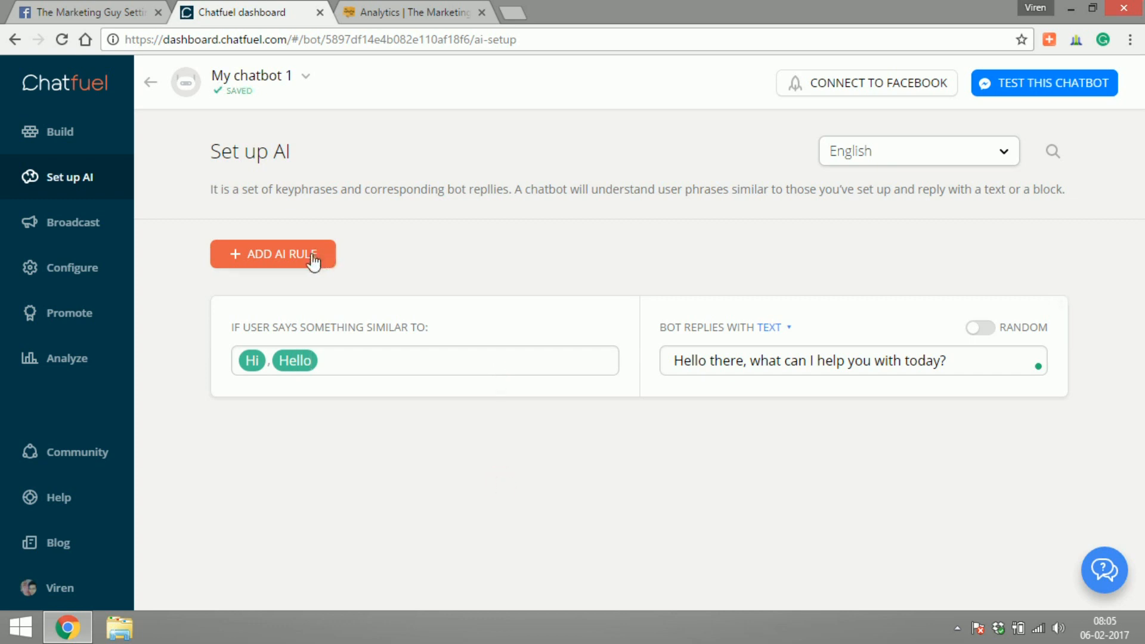
click(272, 254)
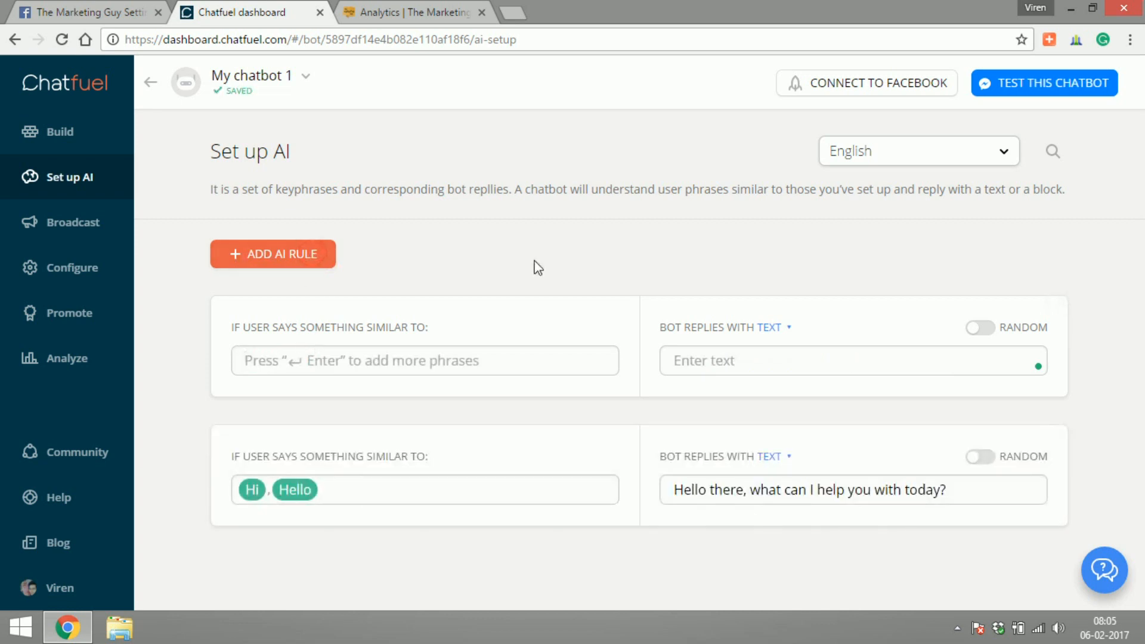
Finish the facebook marketing rule with a 'You can learn...' reply.
click(425, 360)
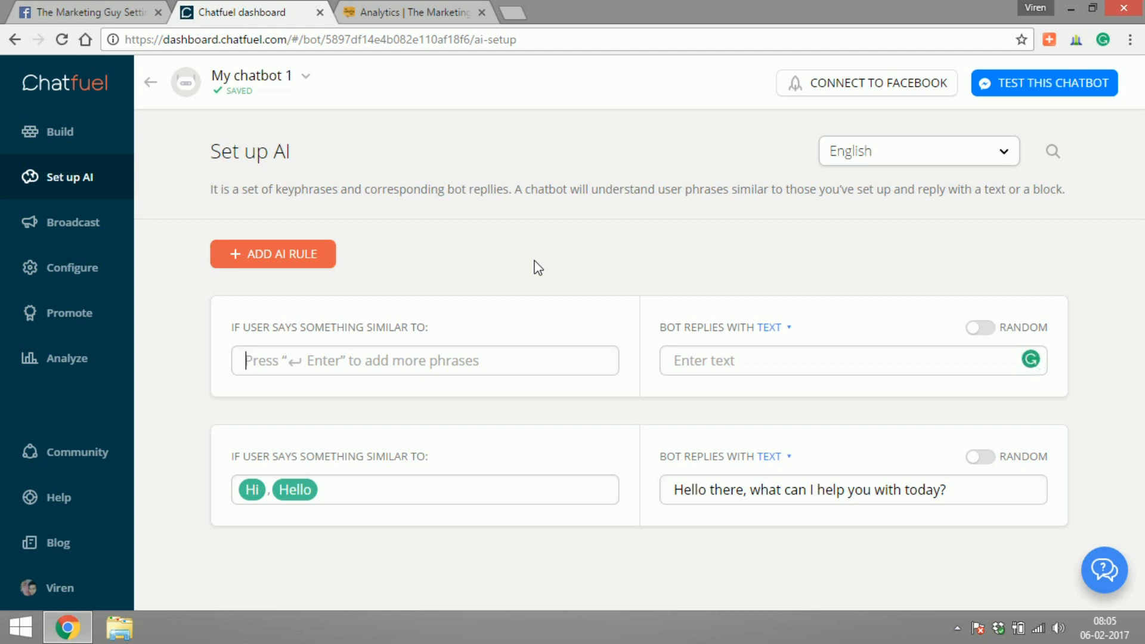
text(facebook marketing,)
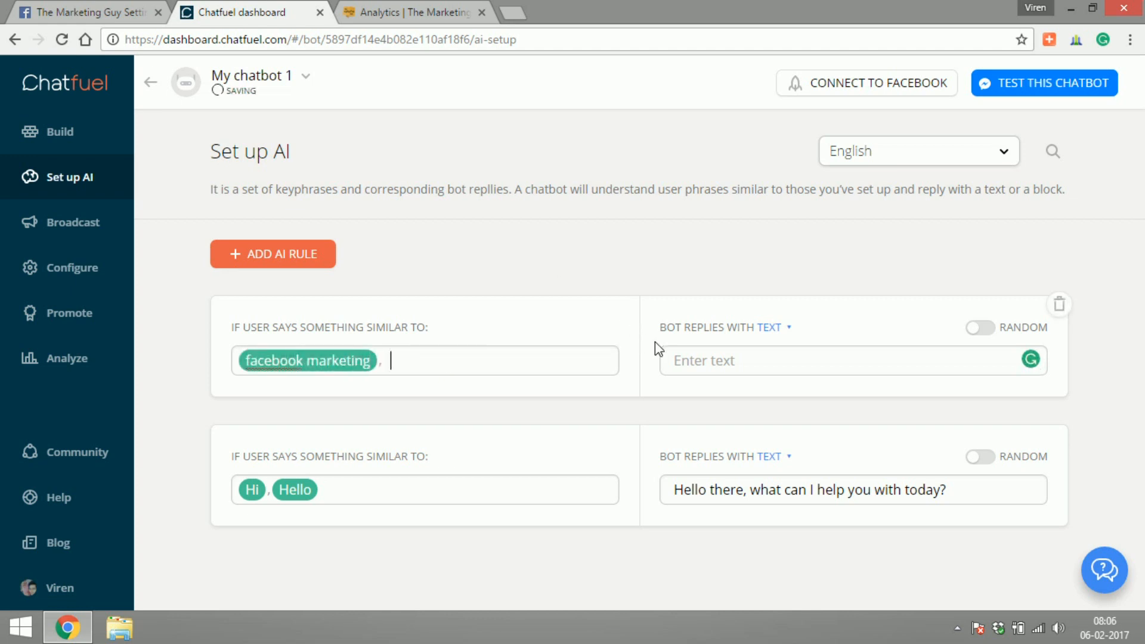
text(You can)
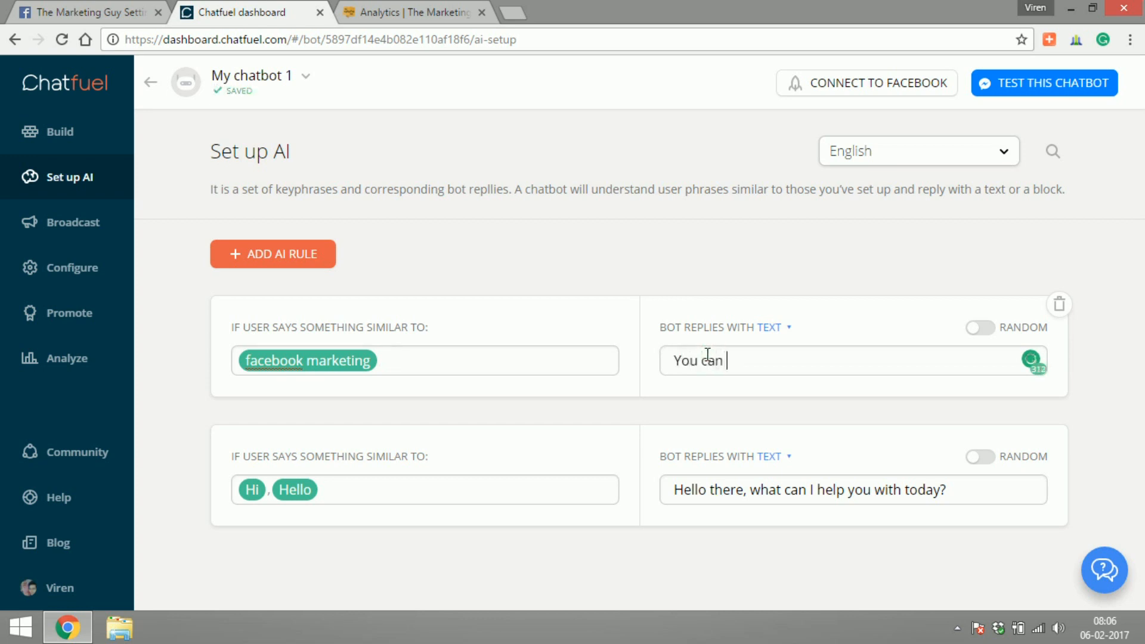
text(learn)
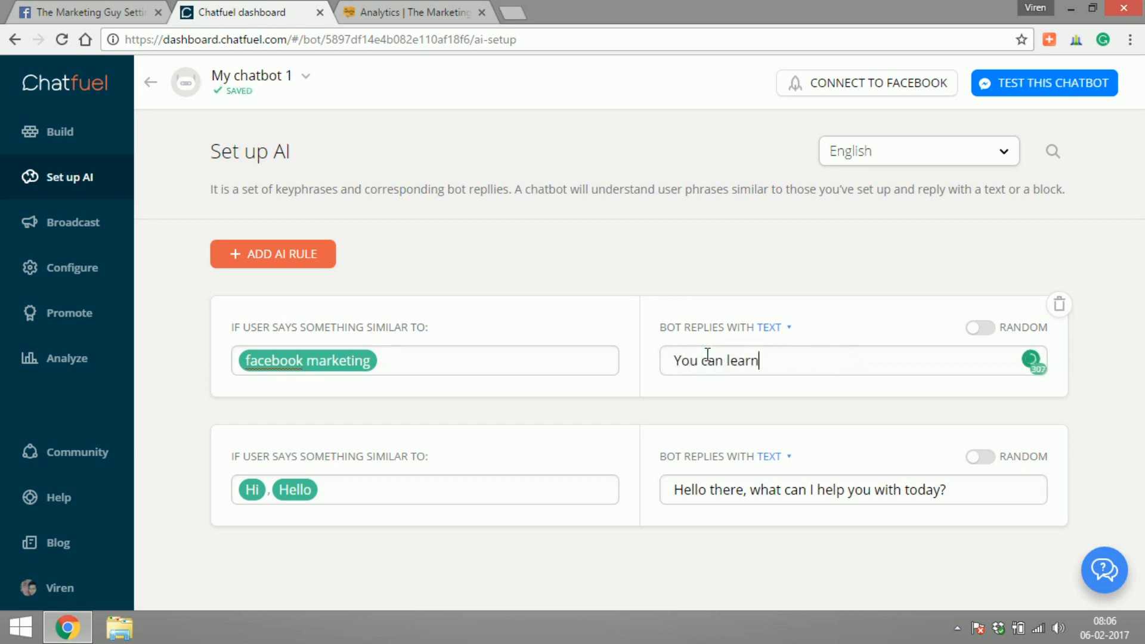
Add an AI rule with phrases UTM and utm and fetch the UTM parameters article link from the blog.
click(409, 12)
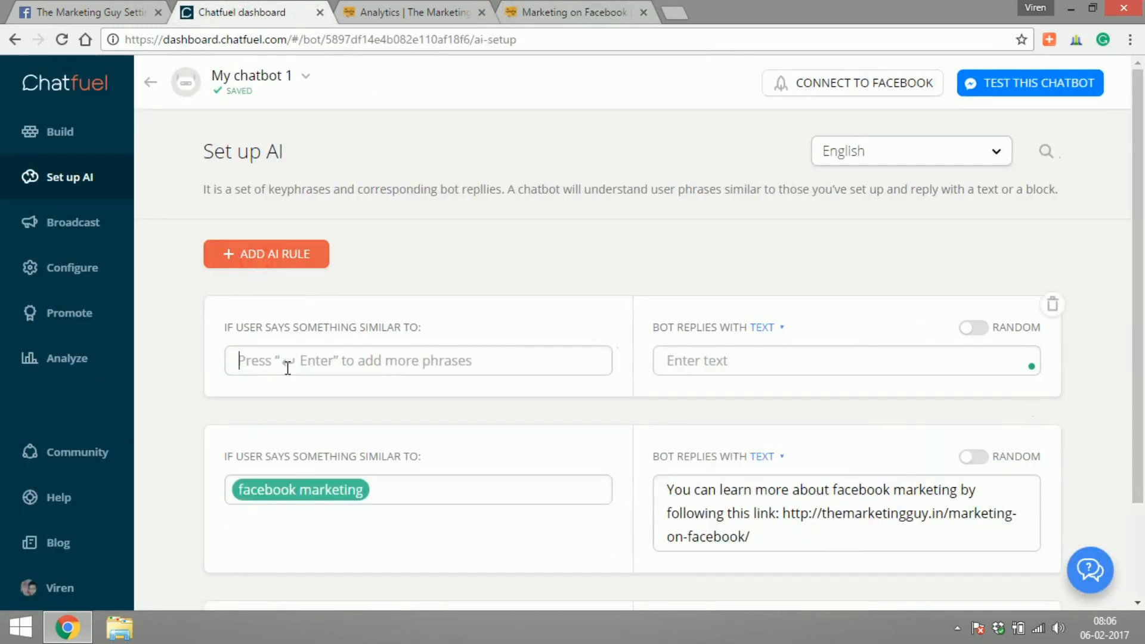
text(UTM)
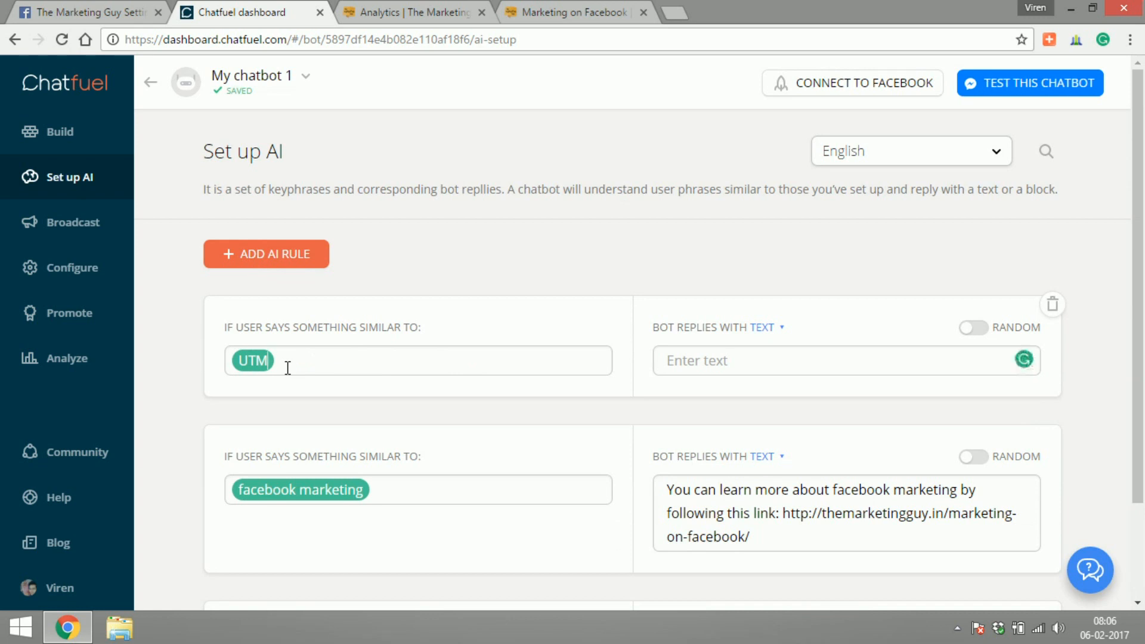
text(,ut)
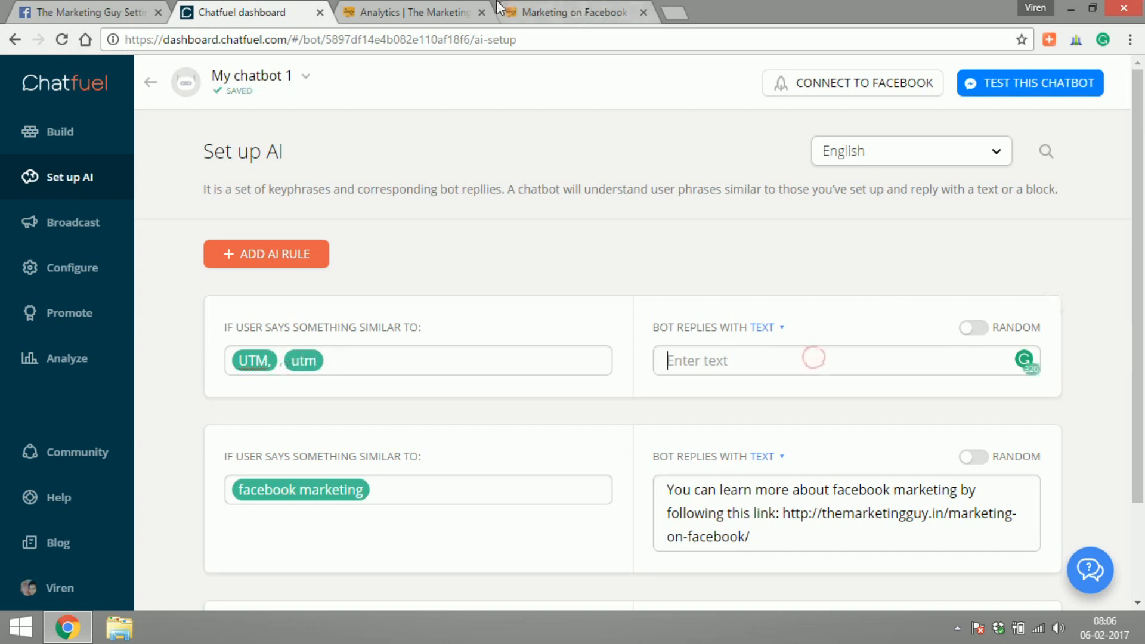
click(413, 12)
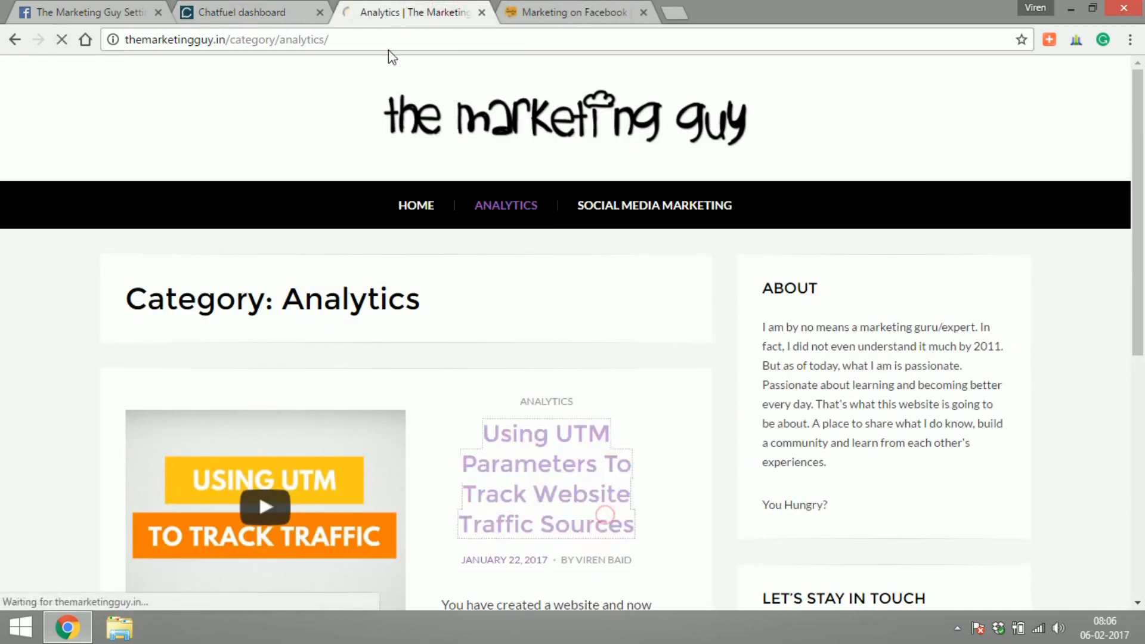
click(241, 12)
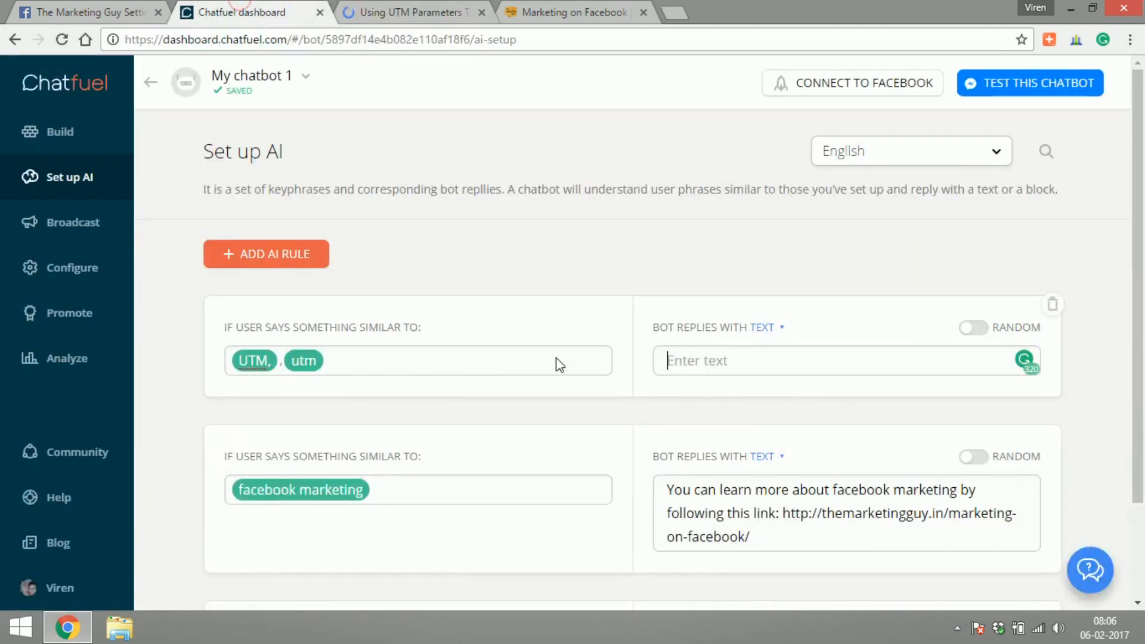
Write the reply 'You can learn more about using UTM parameters by following this link' with the article URL.
text(You can learn)
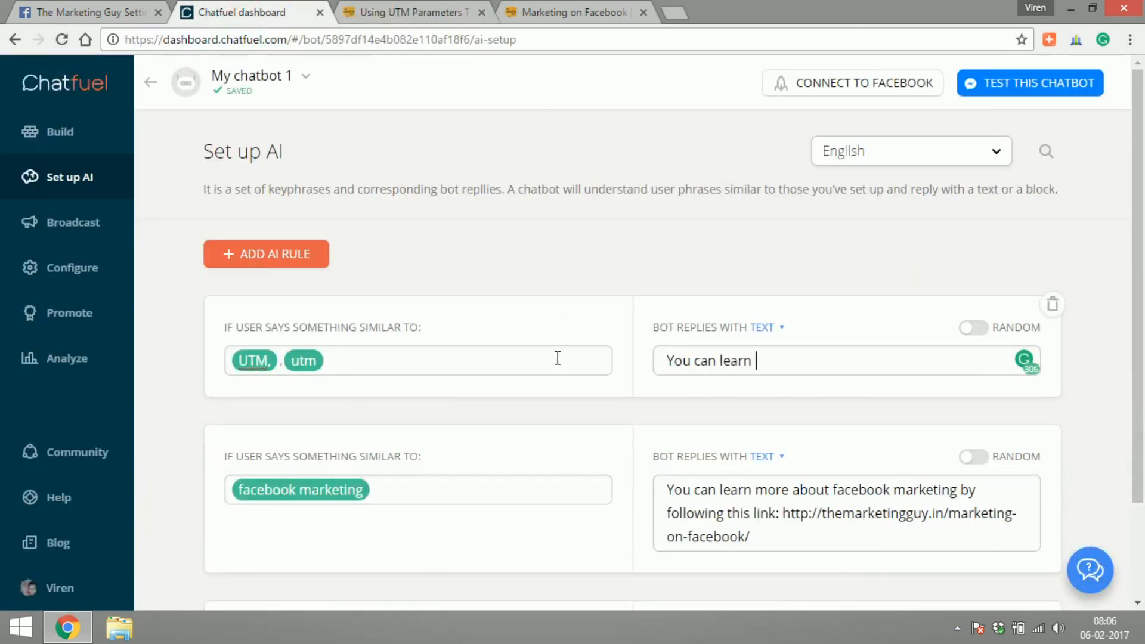
text(more about using UTM parameters)
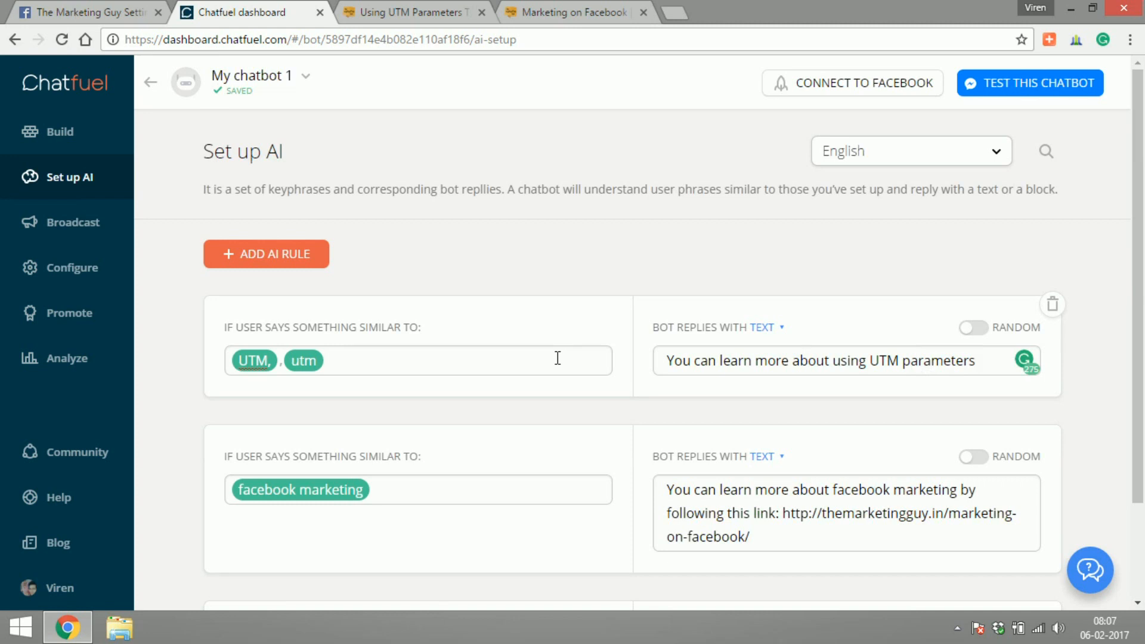
text(by following this link: http://themarketingguy.in/utm-parameters-to-track-website-traffic-sources/)
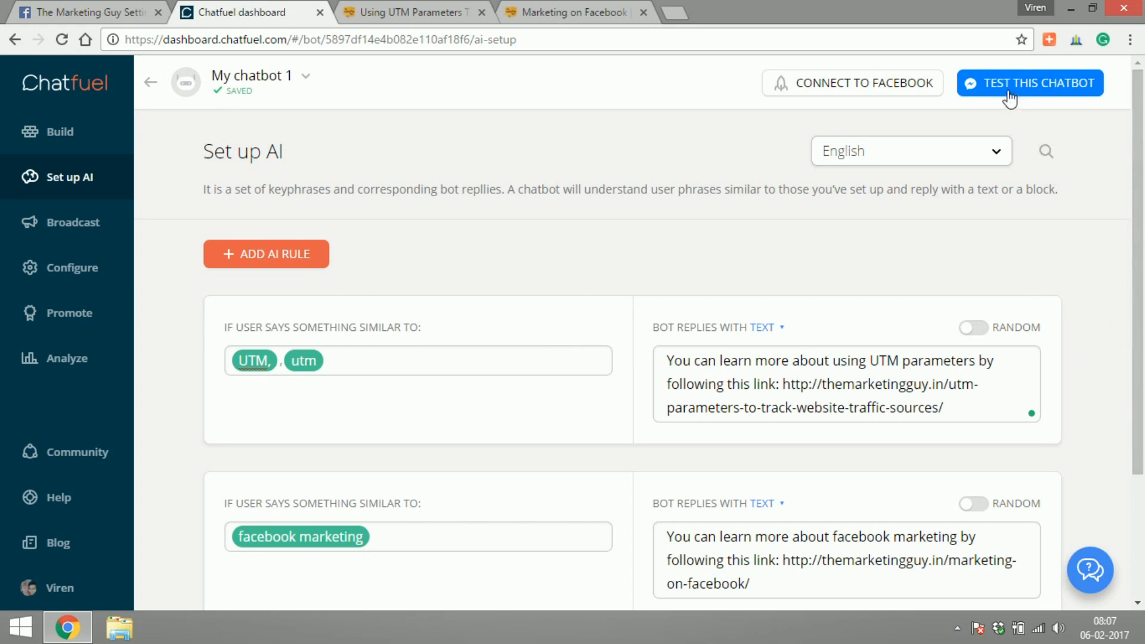
Test the chatbot in Messenger and confirm Hi gets the greeting.
click(1030, 83)
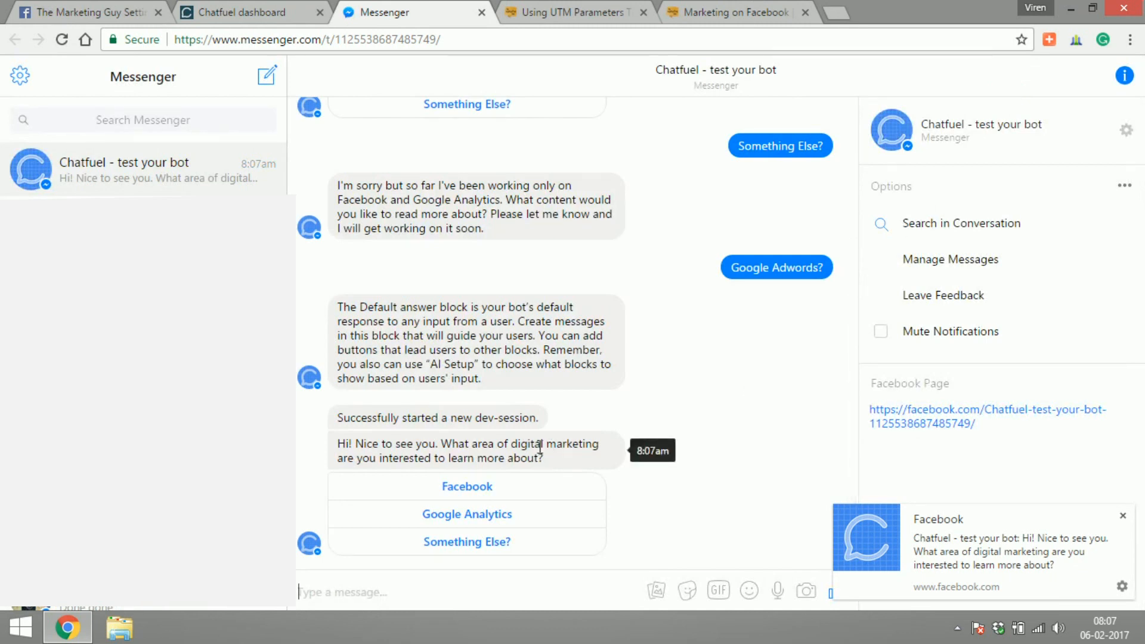
mouse_move(252, 12)
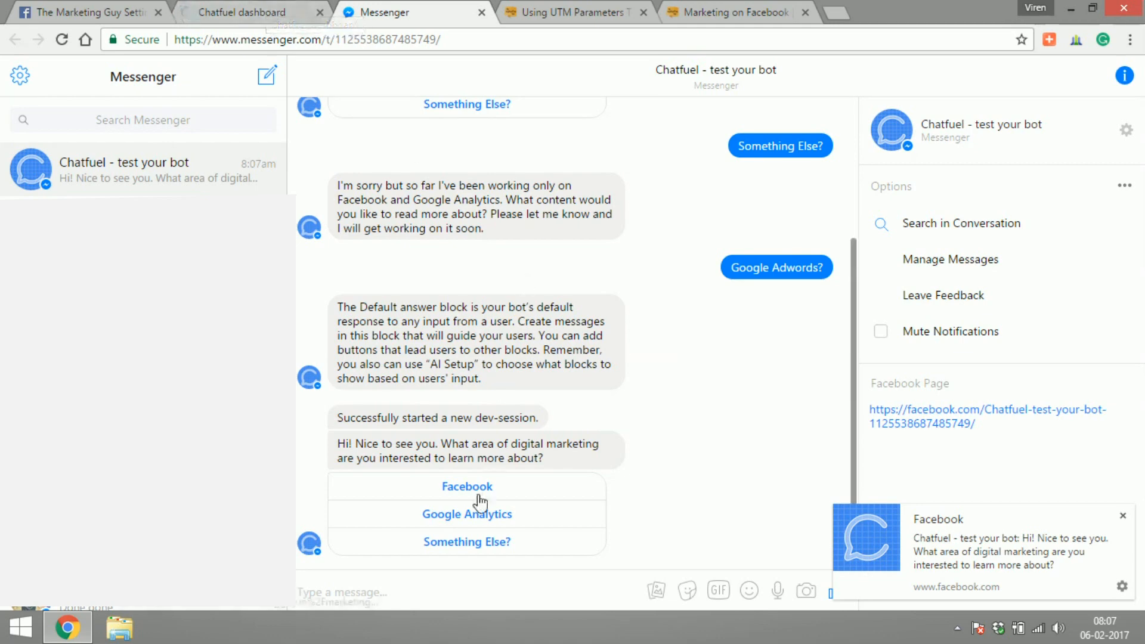
text(Hi)
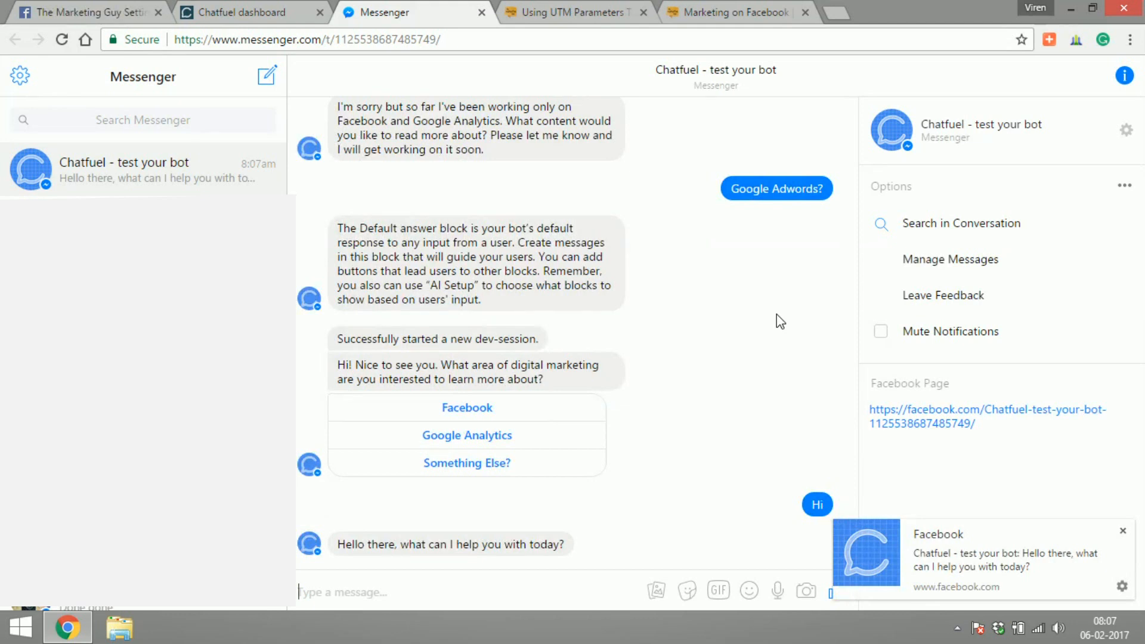
Ask about facebook marketing to get the article link, then return to the Chatfuel dashboard.
text(I want to)
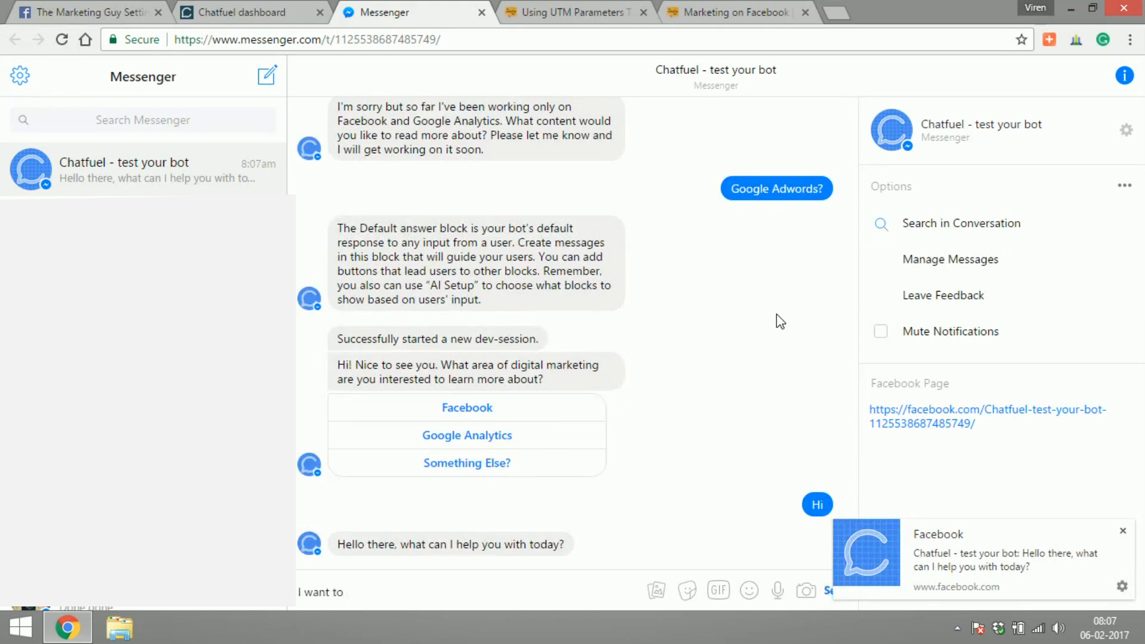
text(learn more about facebook ma)
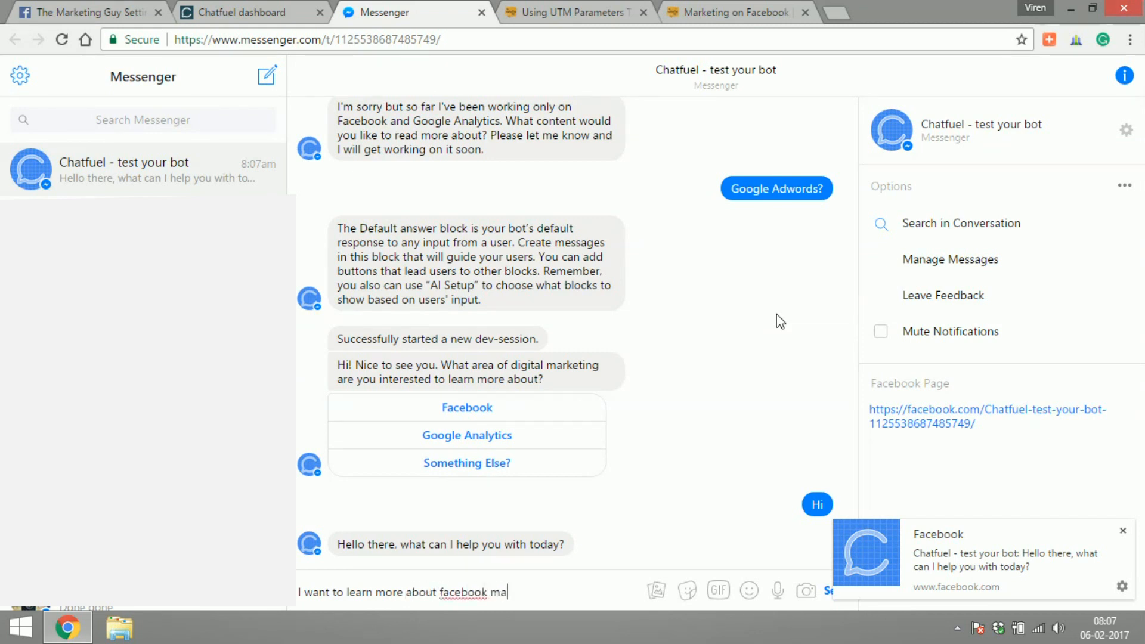
text(rketing)
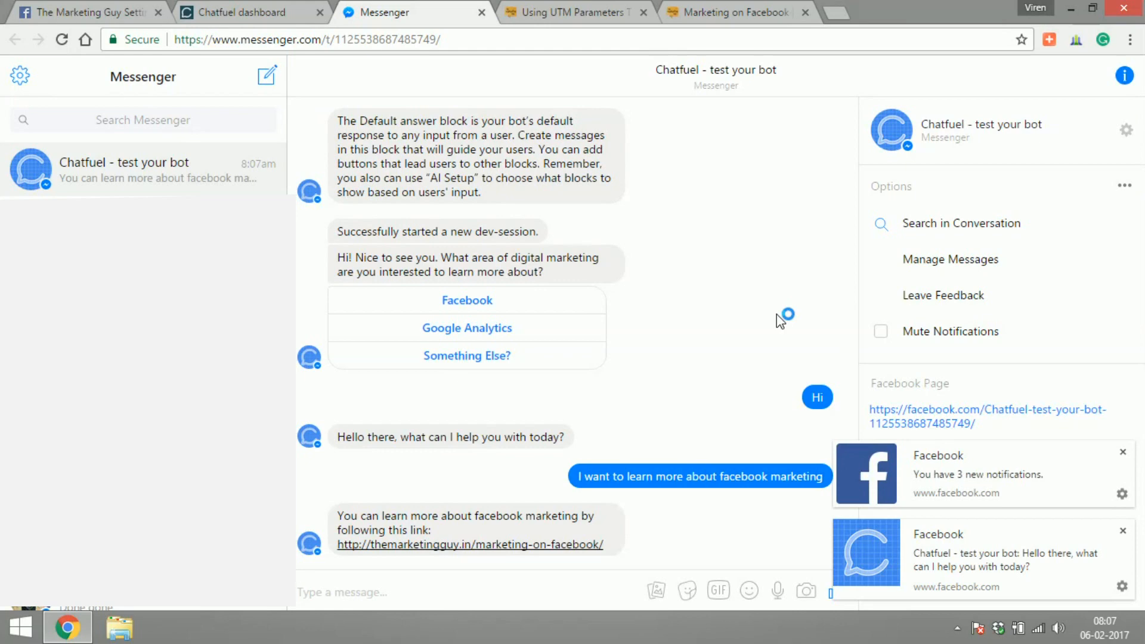
click(241, 12)
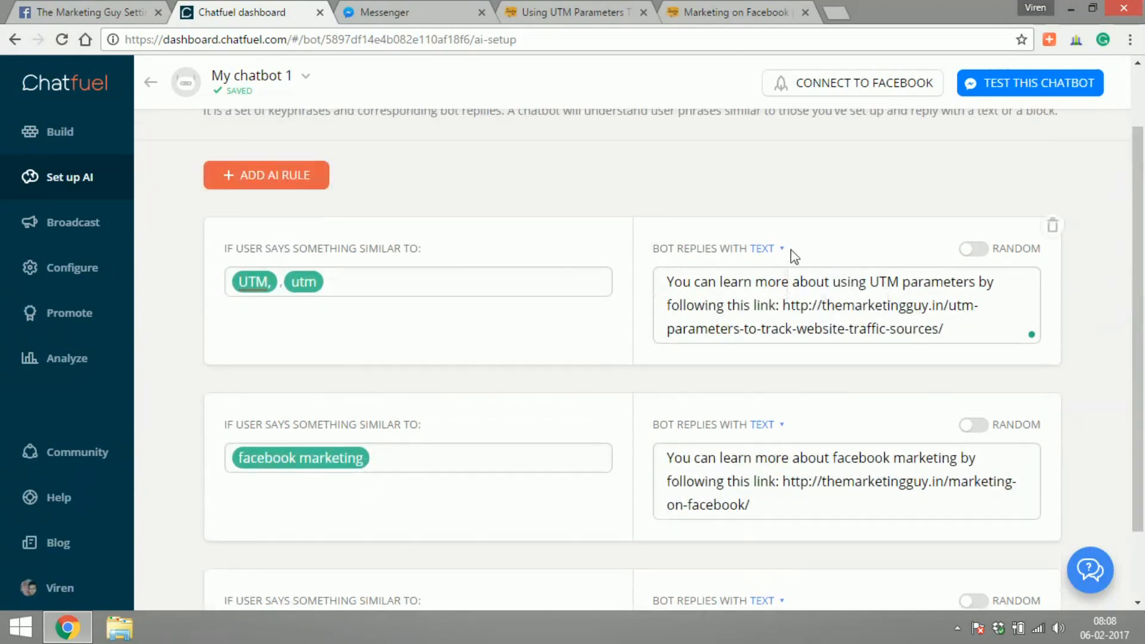
Review the Broadcast options, then show the publishing page listing available Facebook pages.
click(764, 249)
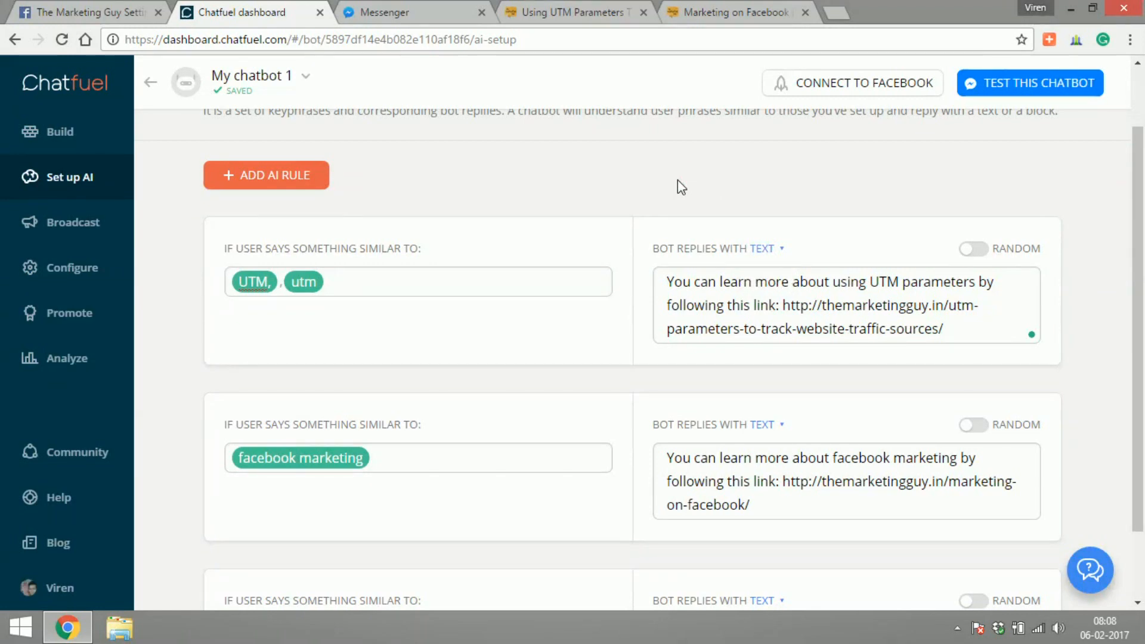
mouse_move(71, 222)
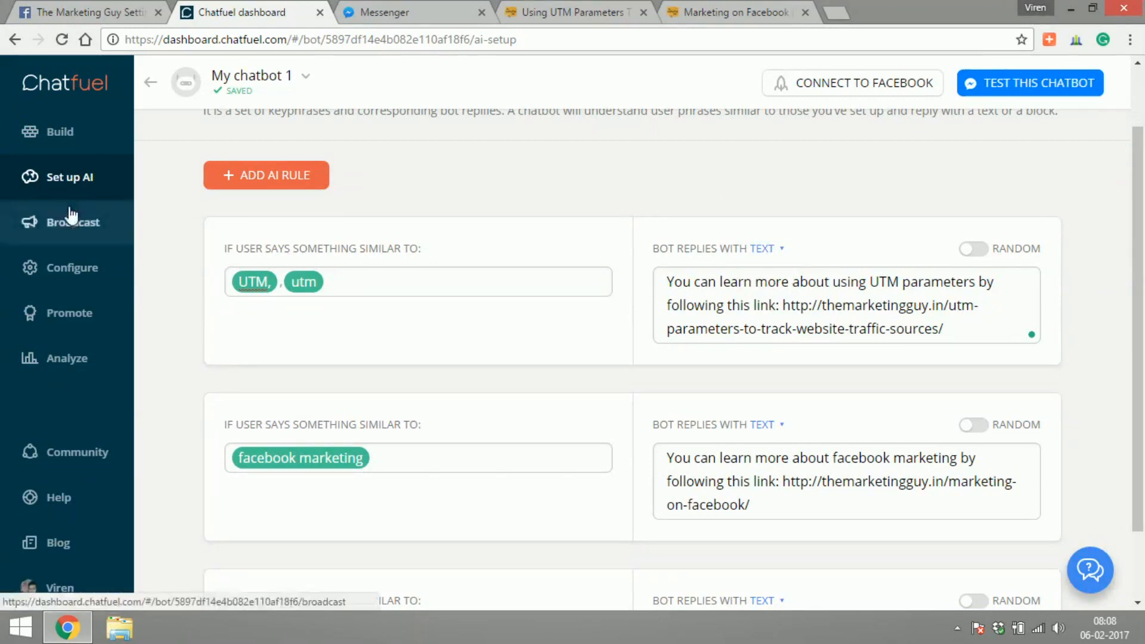
click(73, 222)
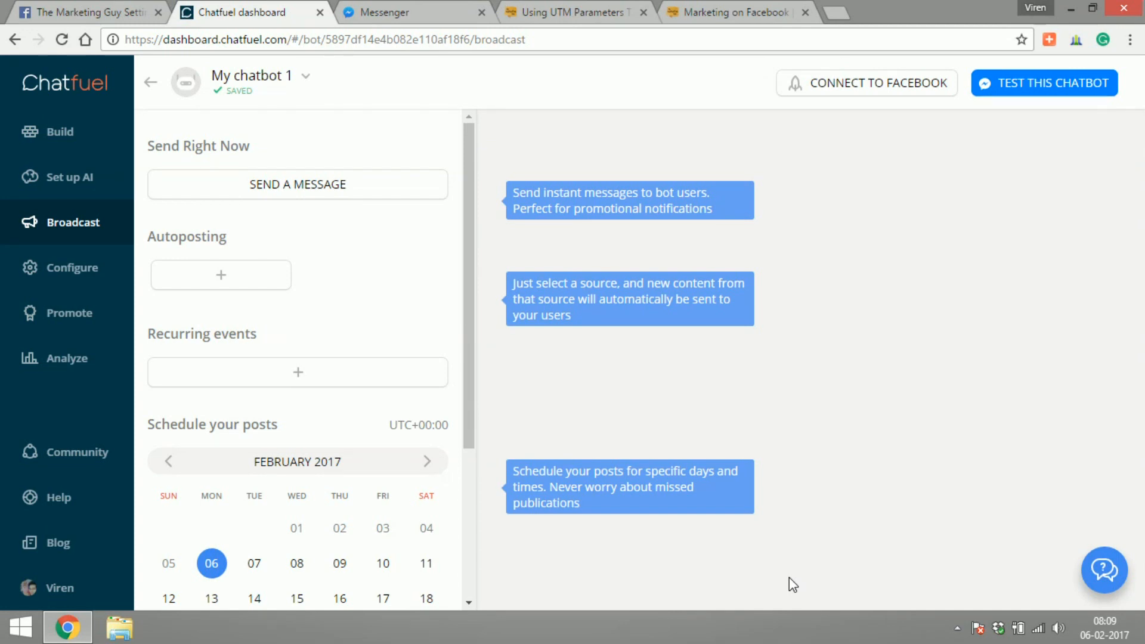
click(71, 267)
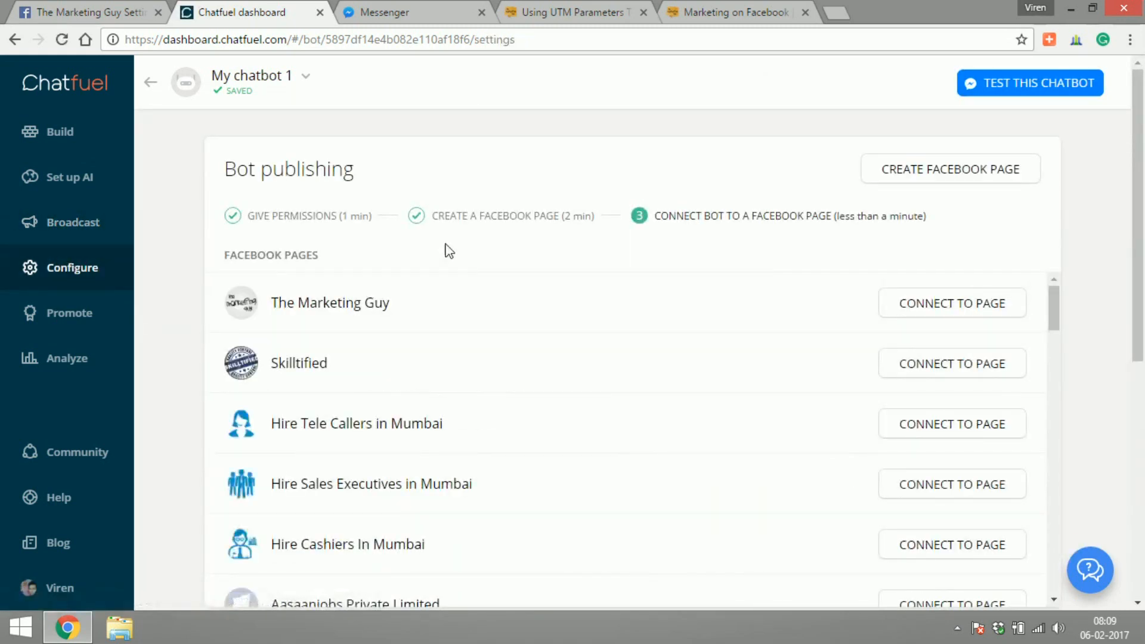
Connect the bot to The Marketing Guy page and switch to that page's Facebook settings.
click(952, 303)
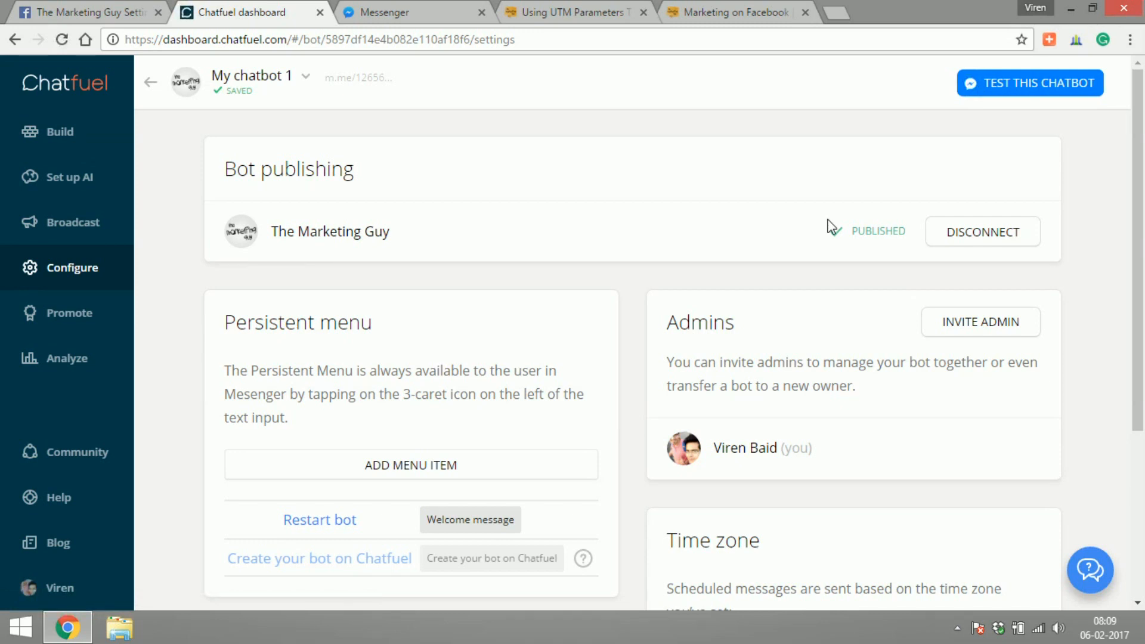
click(83, 12)
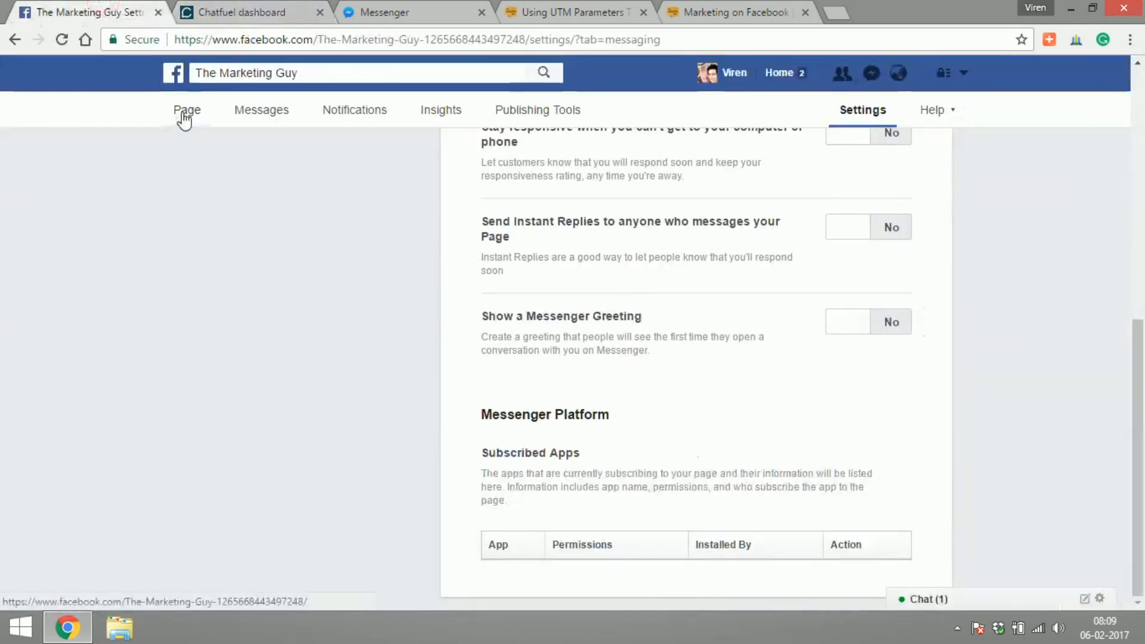
View The Marketing Guy page as a visitor and start a message conversation.
click(186, 110)
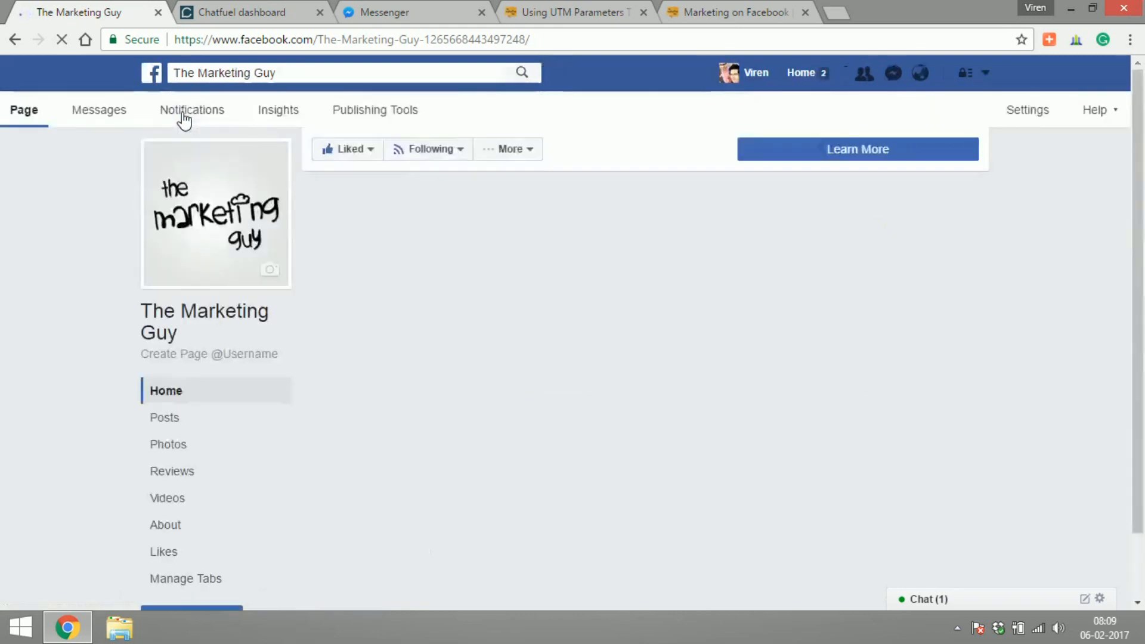
click(509, 150)
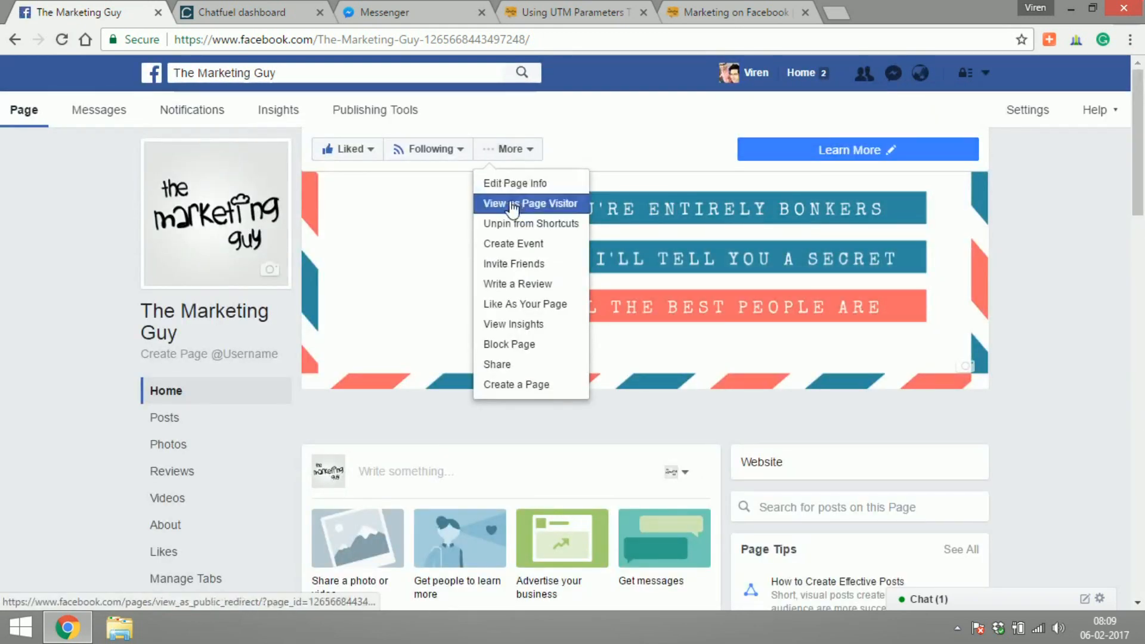
click(531, 204)
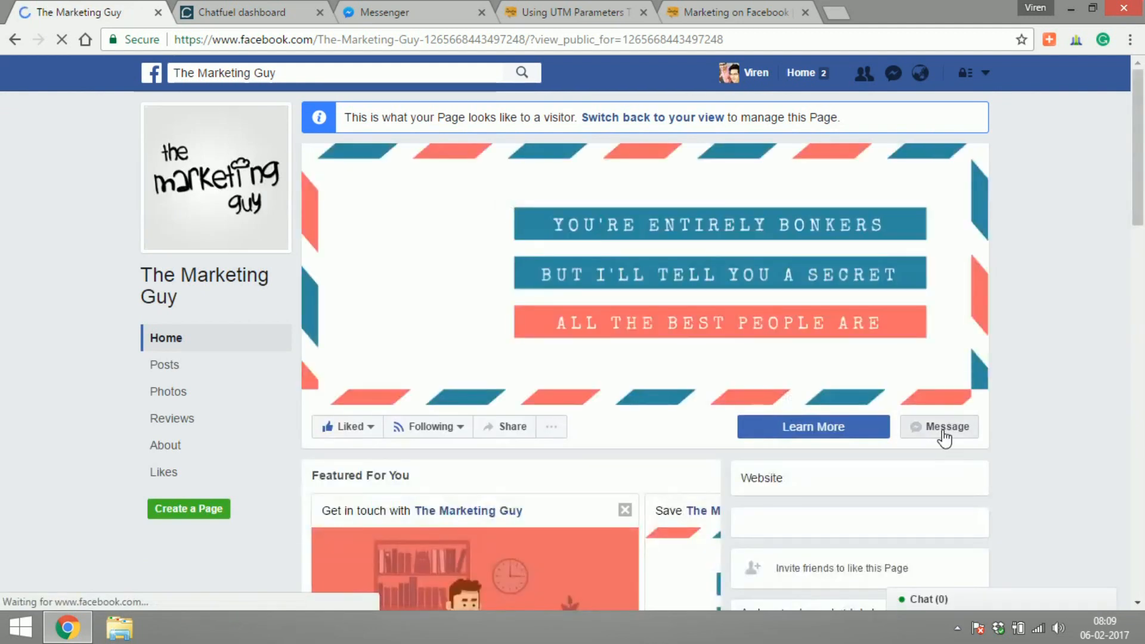
click(939, 427)
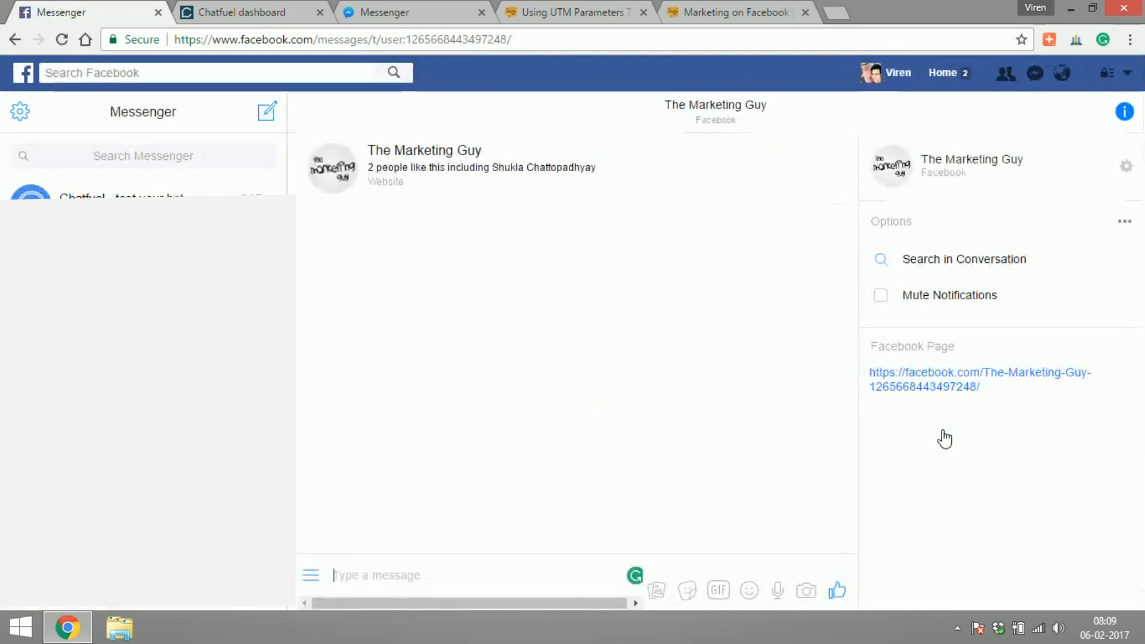
Send Hi and Facebook marketing, get the bot replies, and follow the article link.
text(H)
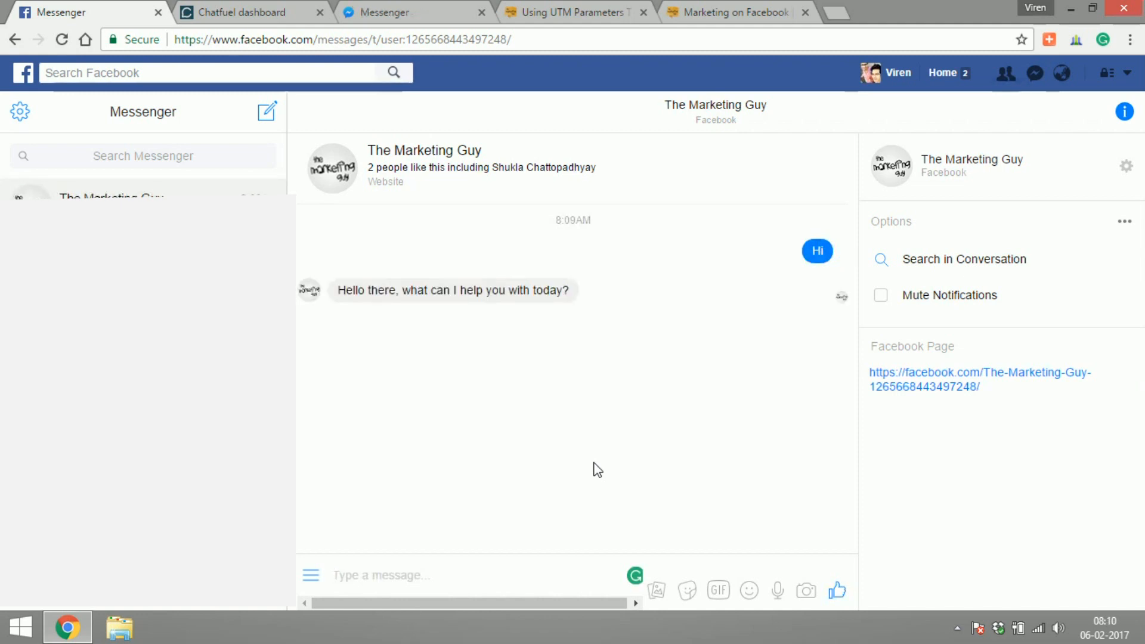
text(Face)
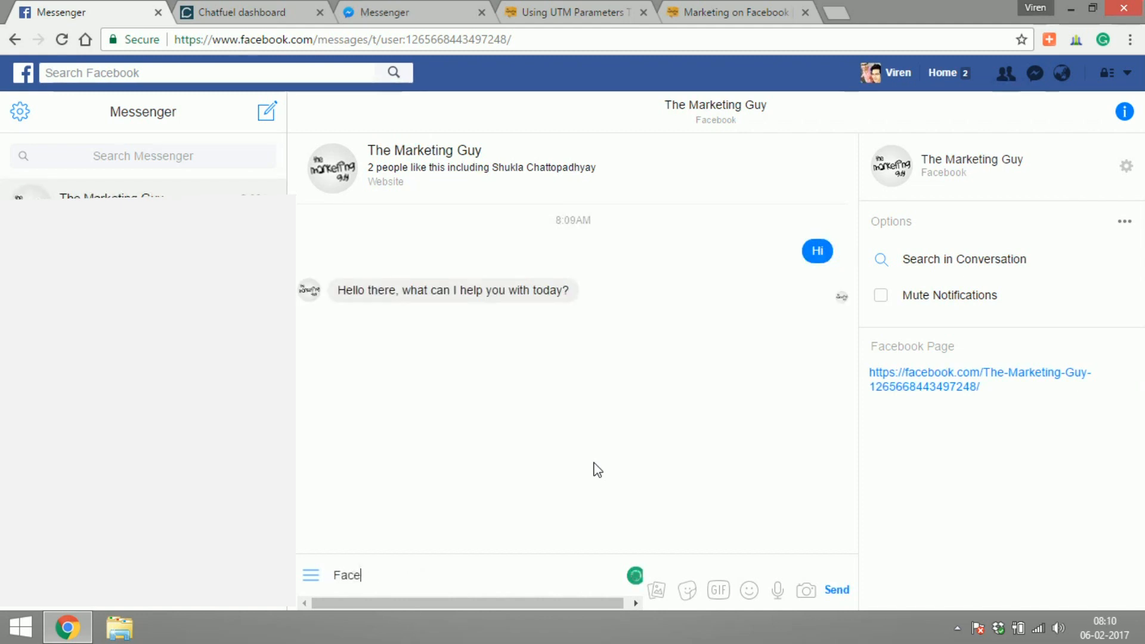
click(836, 589)
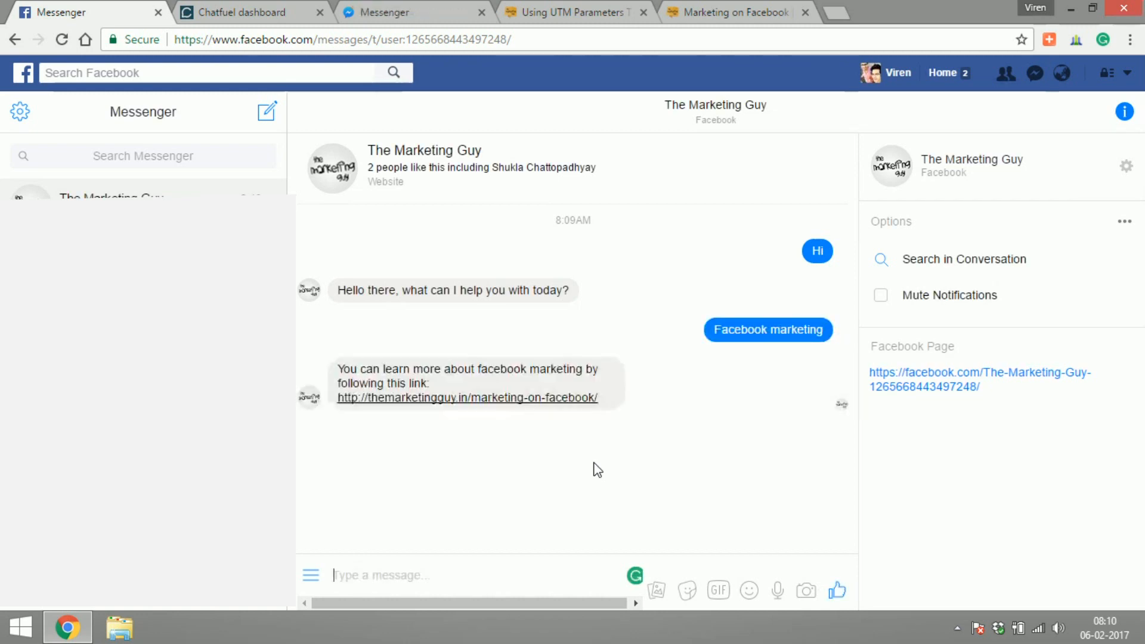
click(467, 397)
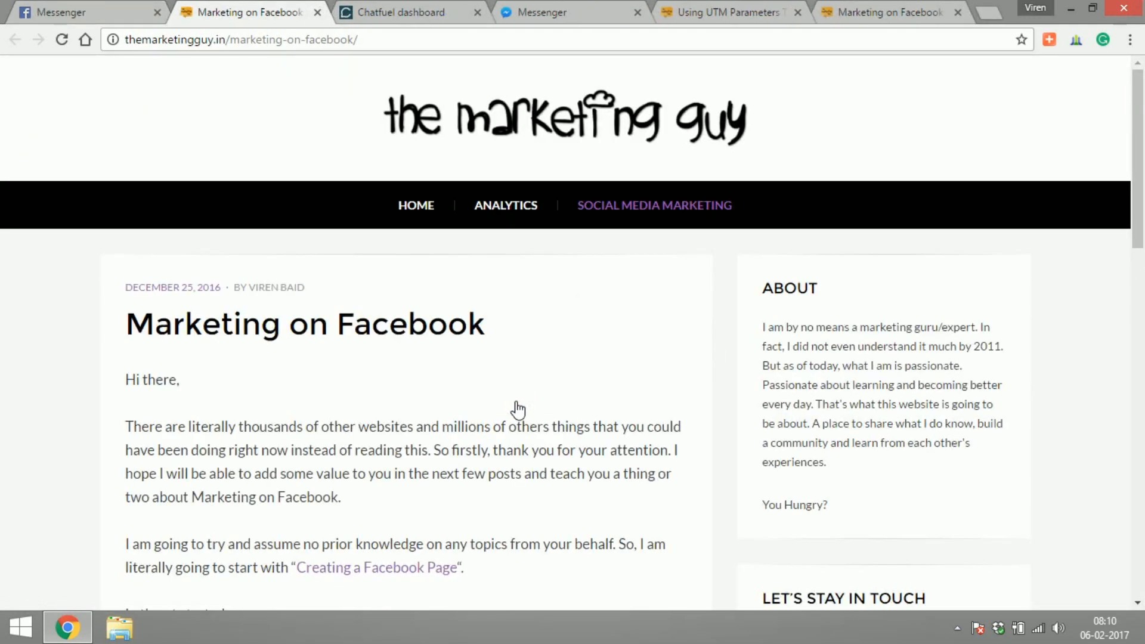